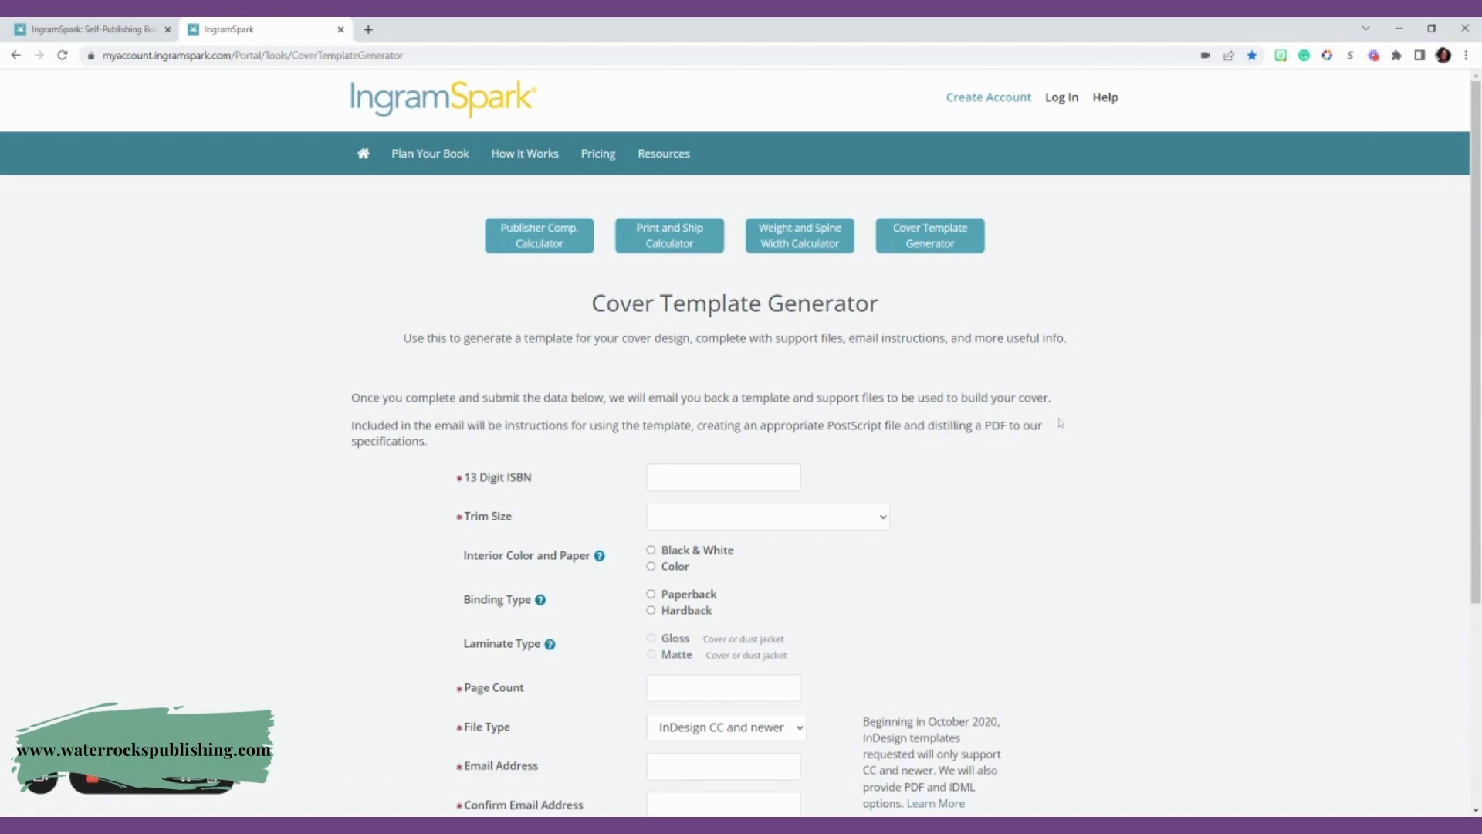
mouse_move(1110, 390)
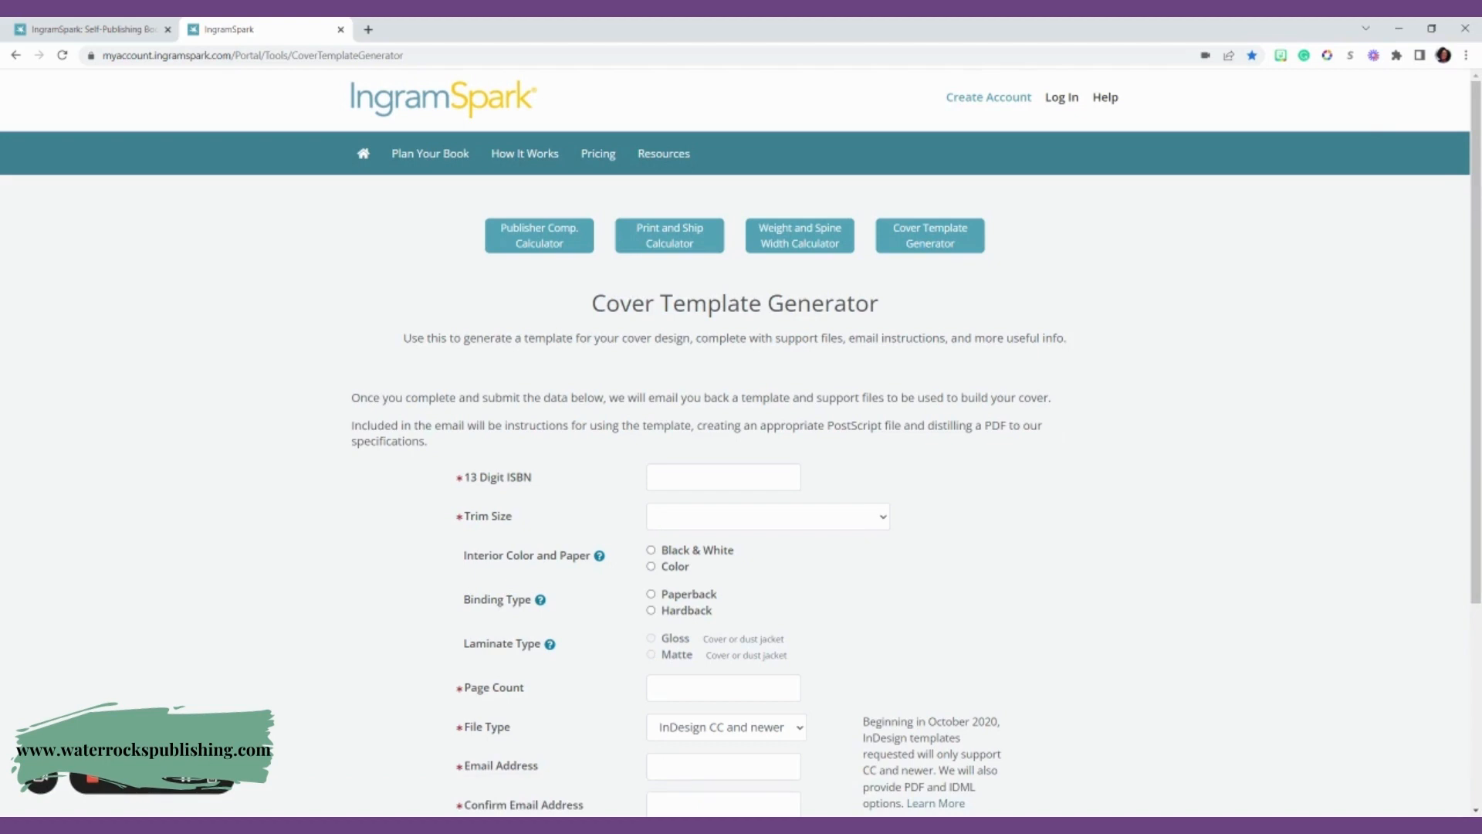
mouse_move(1125, 365)
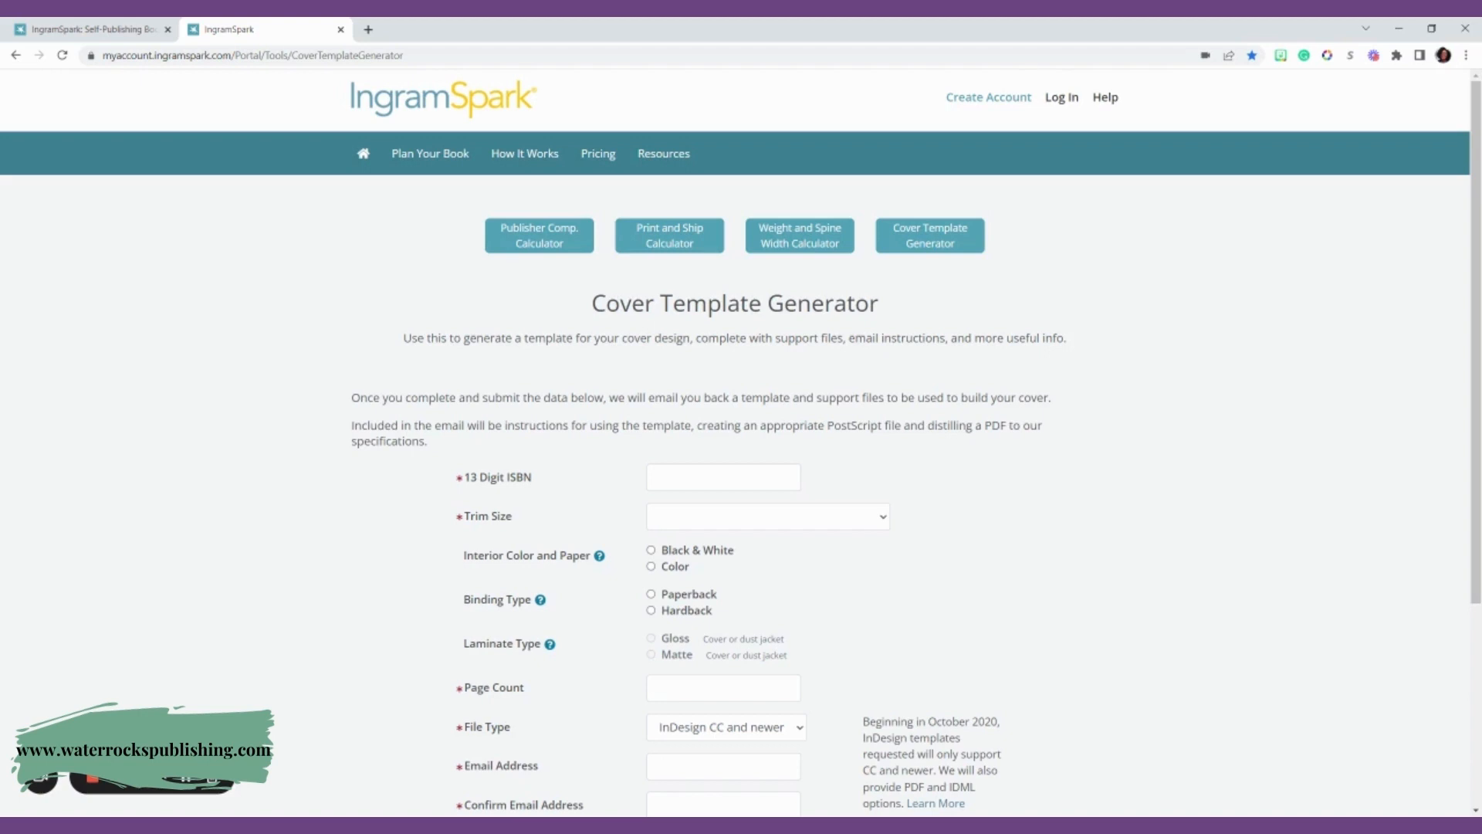
mouse_move(966, 448)
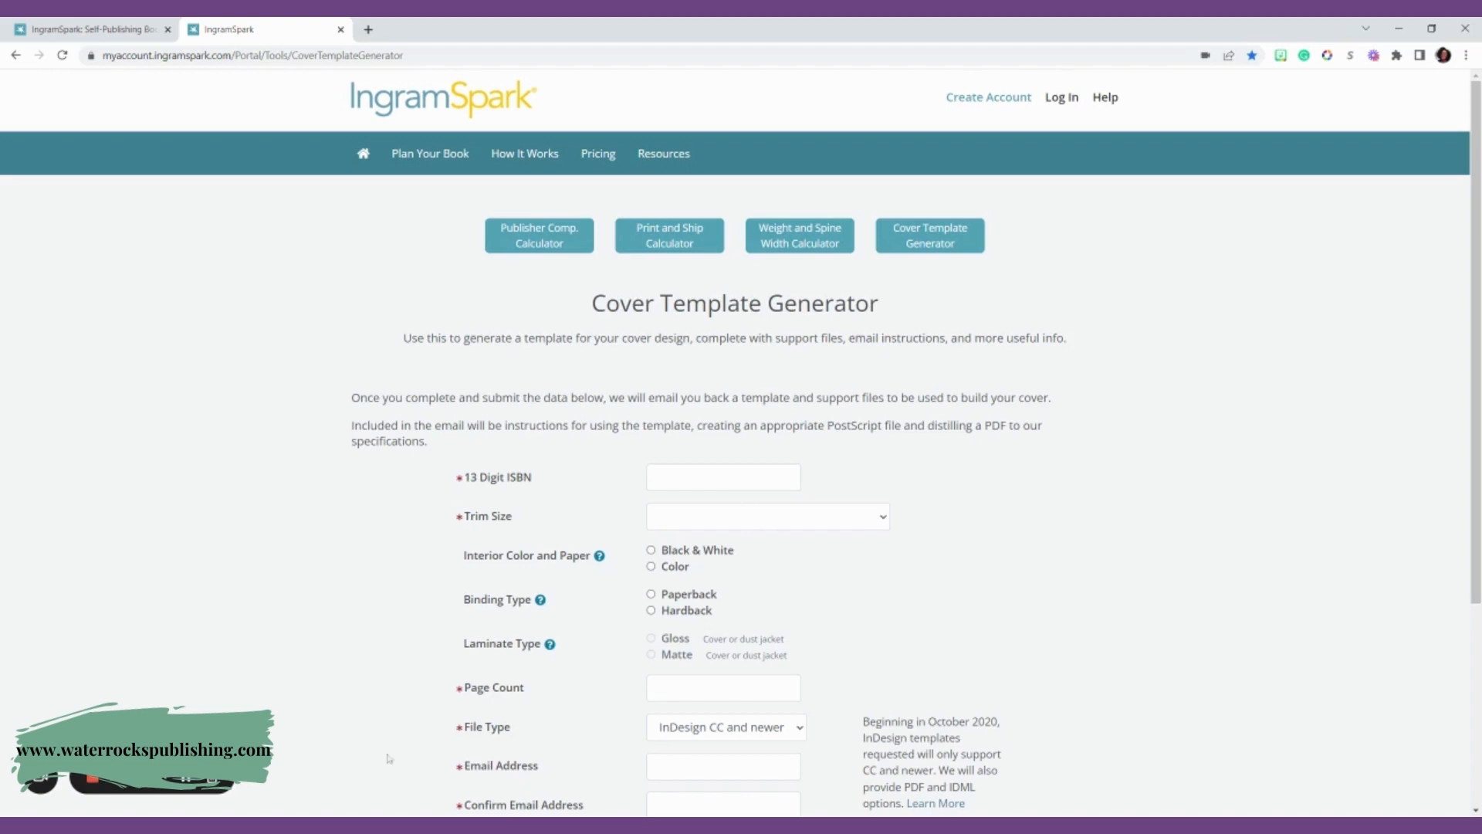
mouse_move(534, 724)
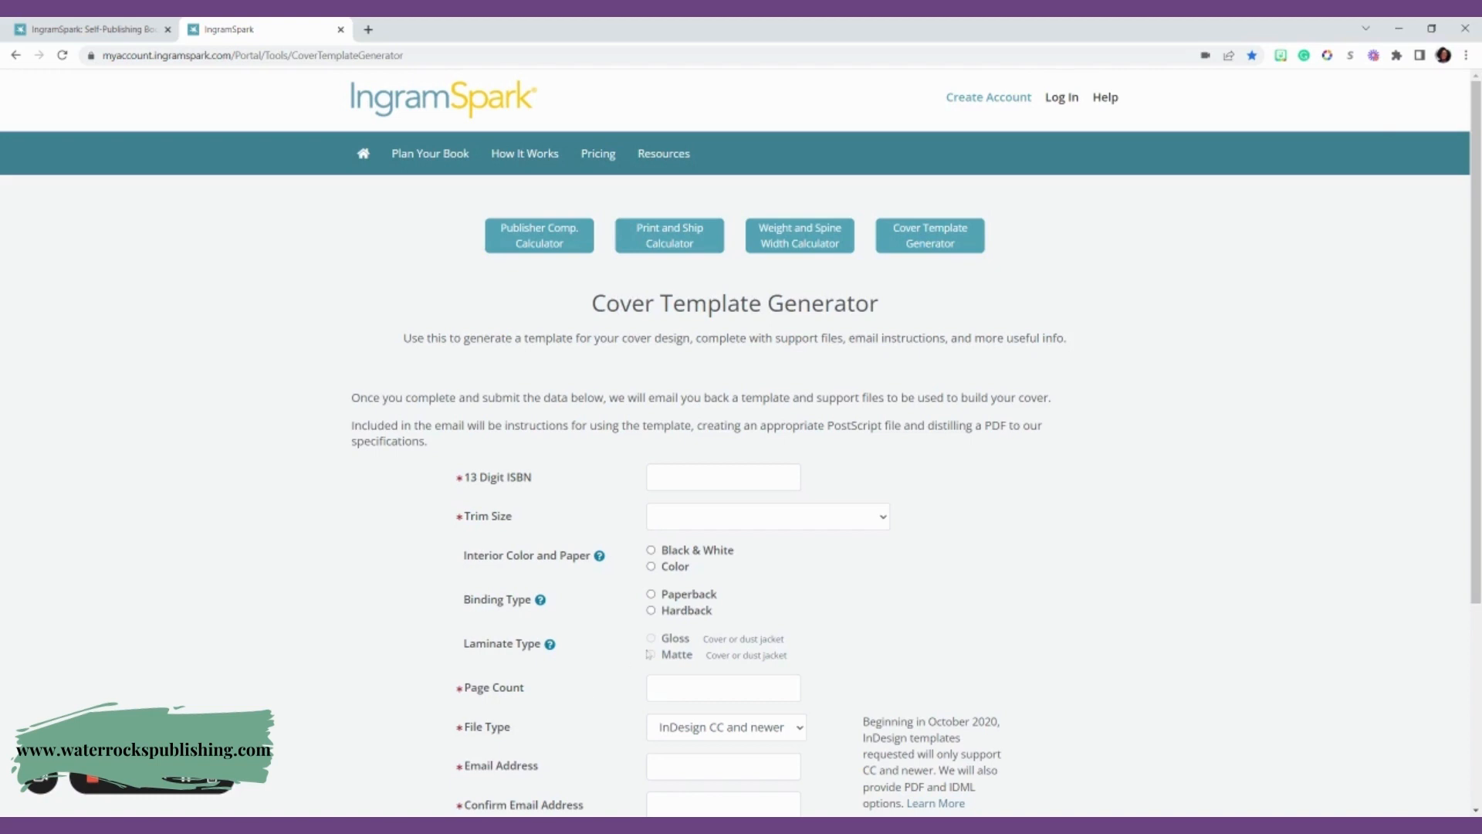
mouse_move(369, 810)
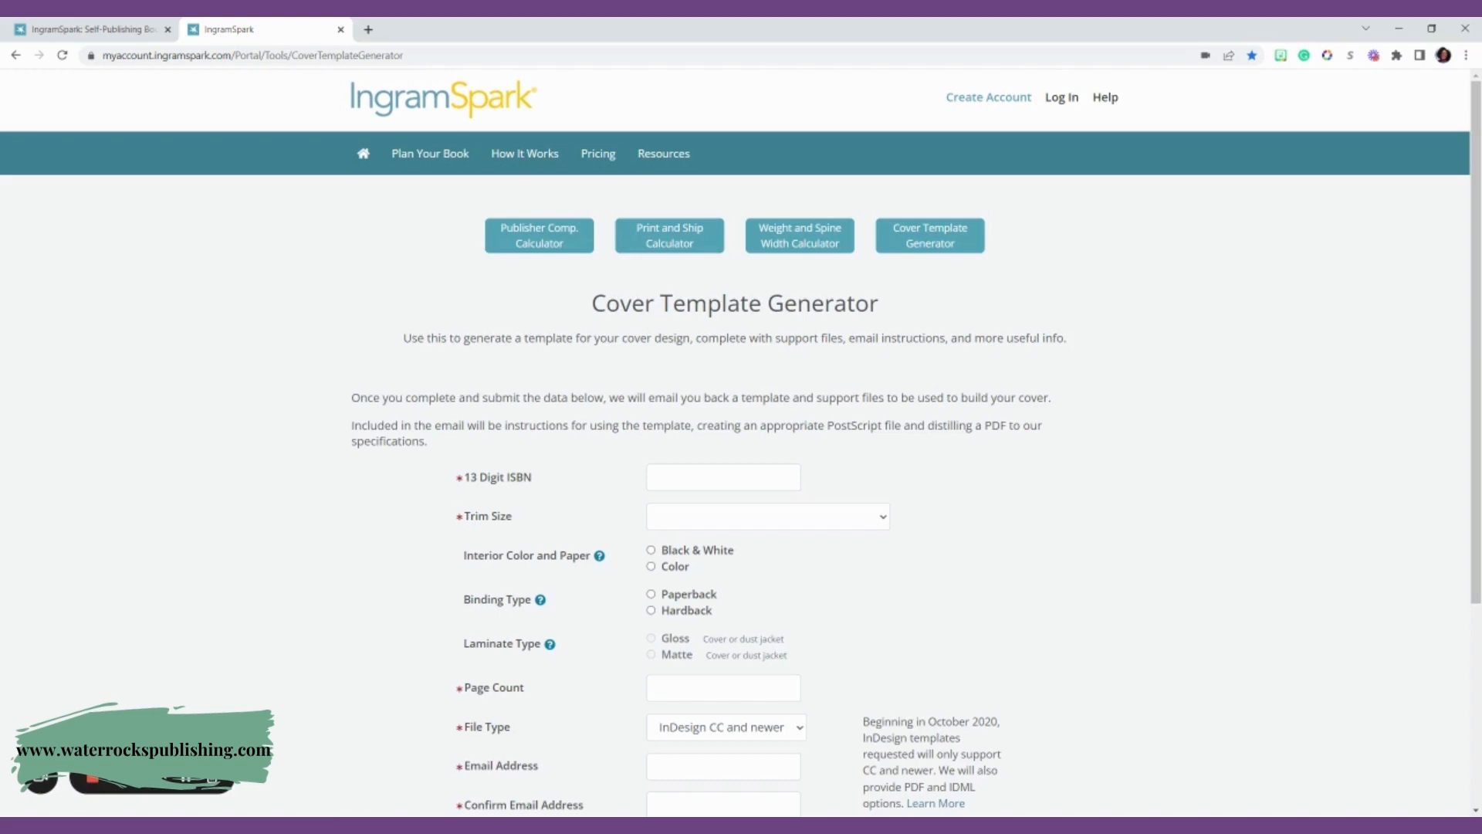
Step: Enter the 13-digit ISBN and move down the form to the interior options
click(723, 477)
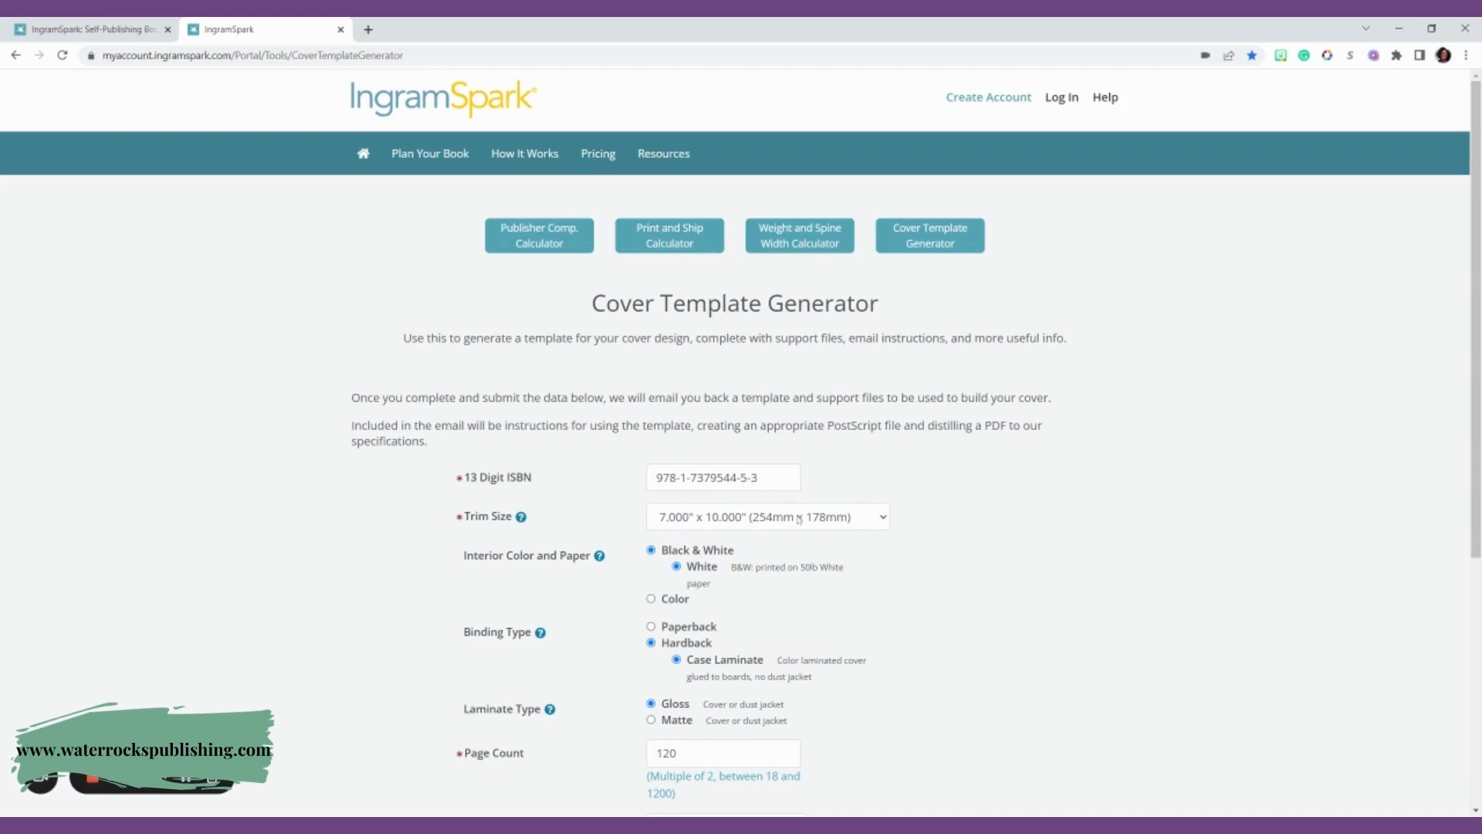
scroll(down, 3)
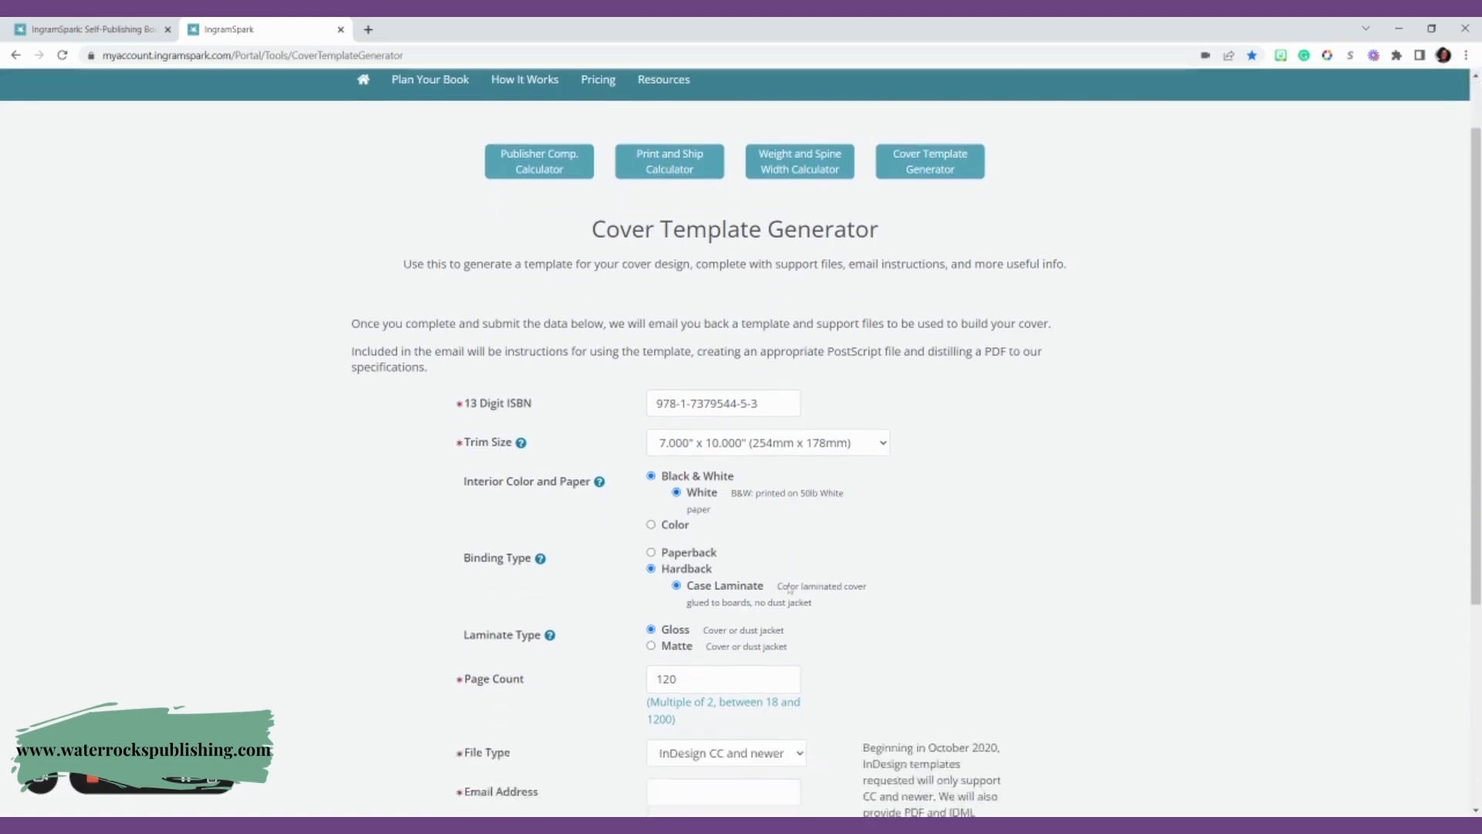
scroll(down, 3)
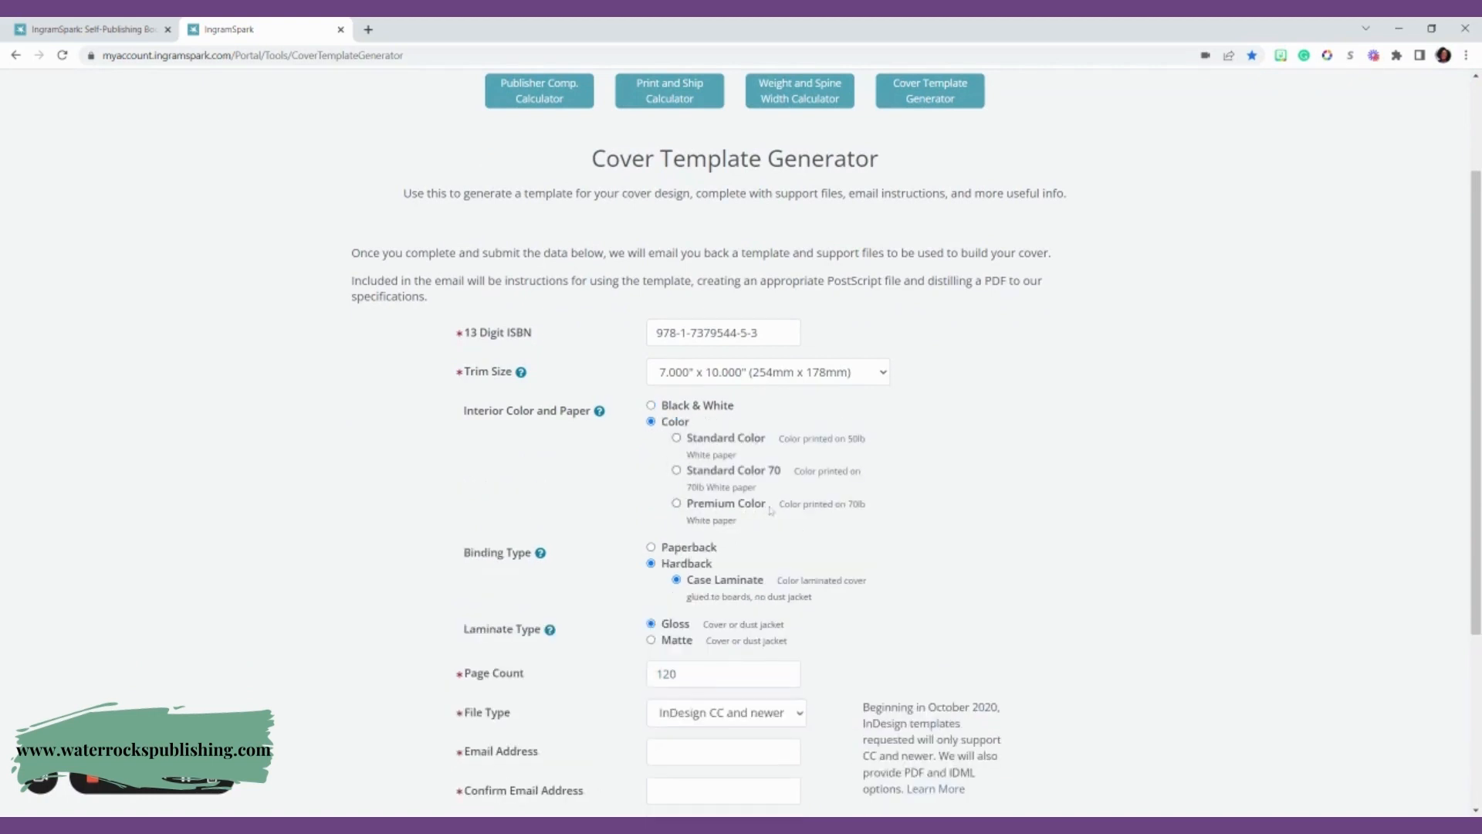
Step: Compare Premium Color, Standard Color 70 and Standard Color papers, then return the interior to Black & White
click(676, 503)
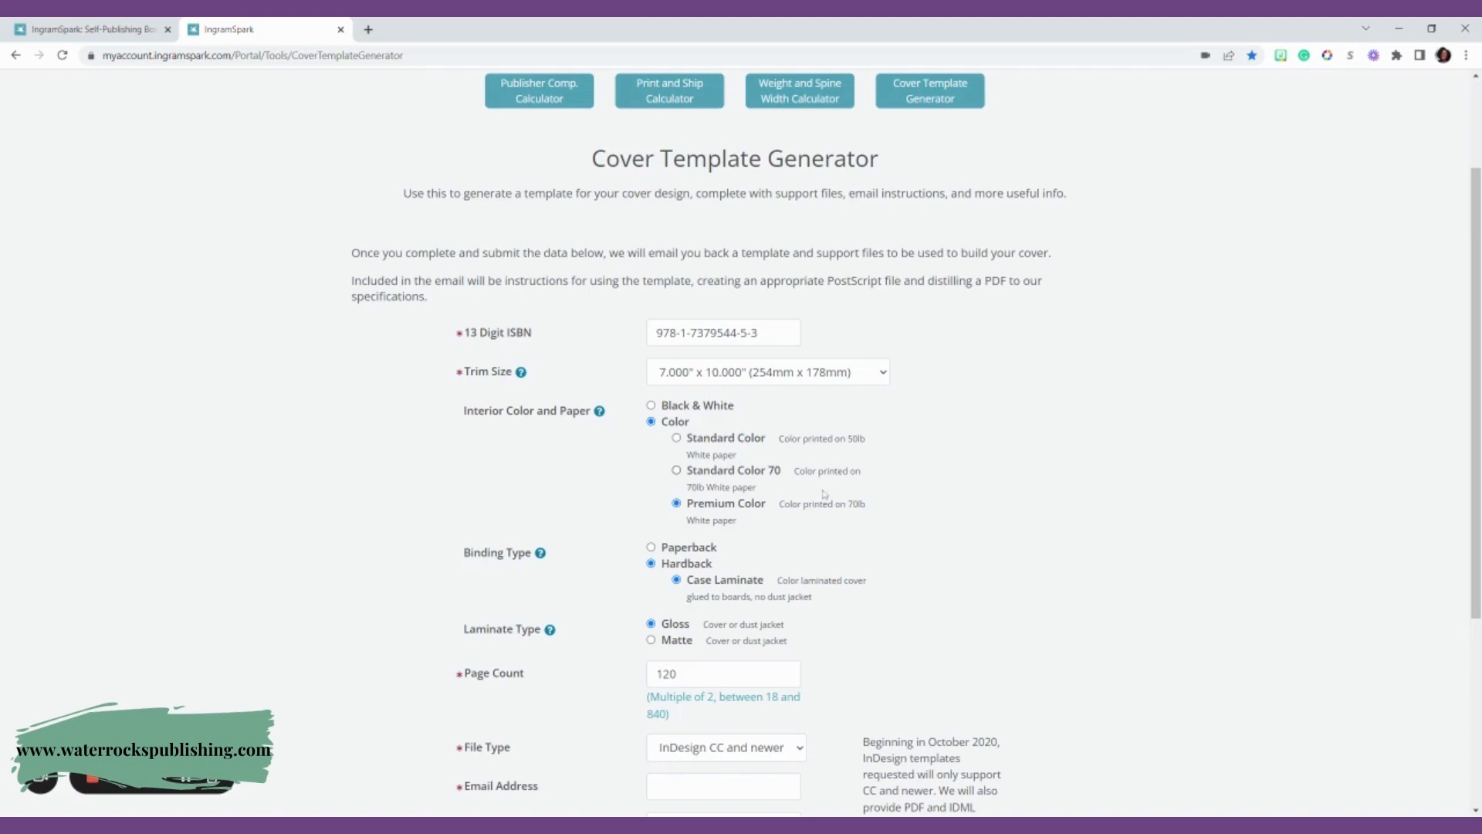
mouse_move(797, 507)
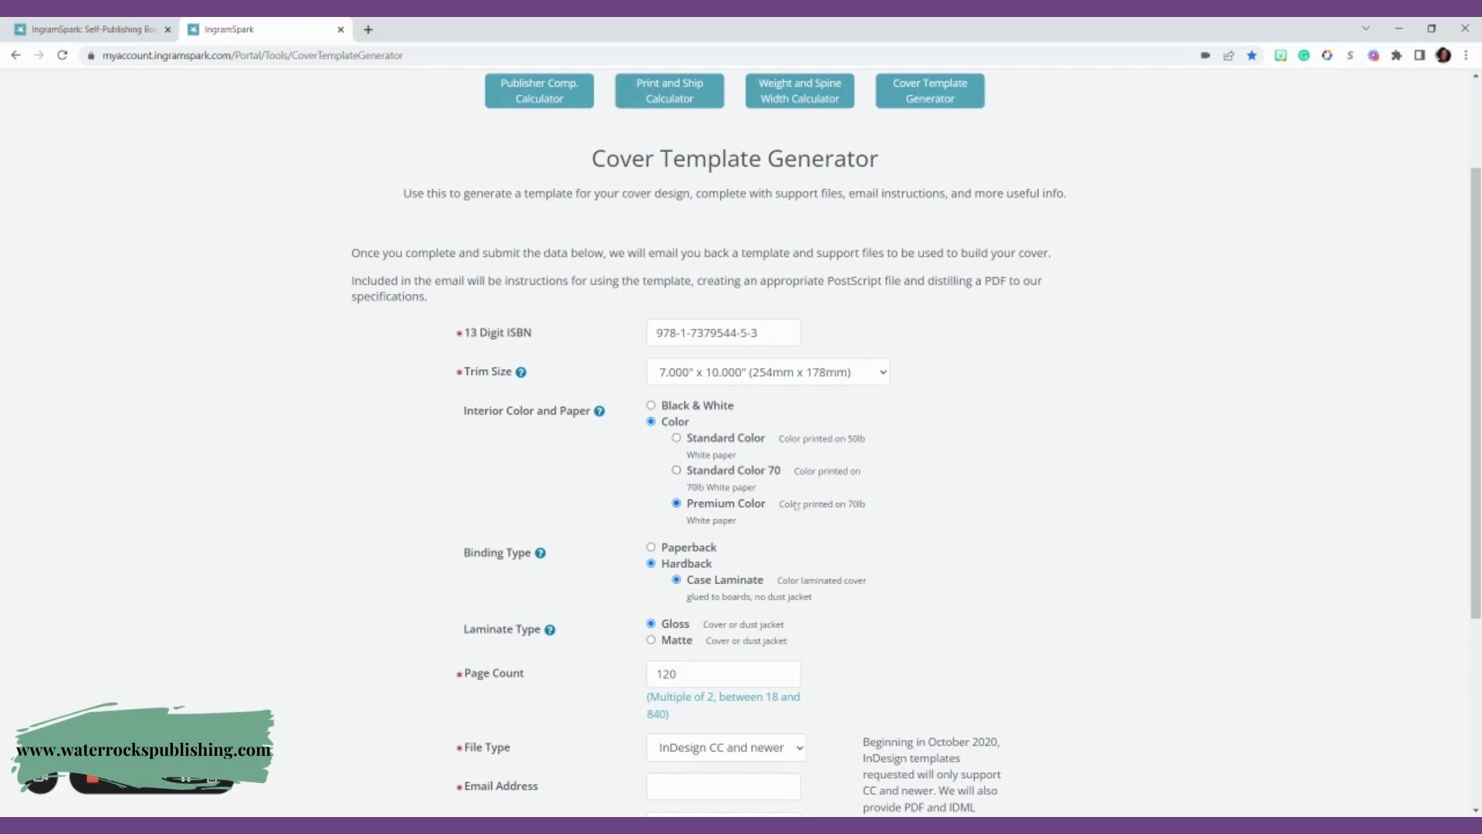
click(676, 471)
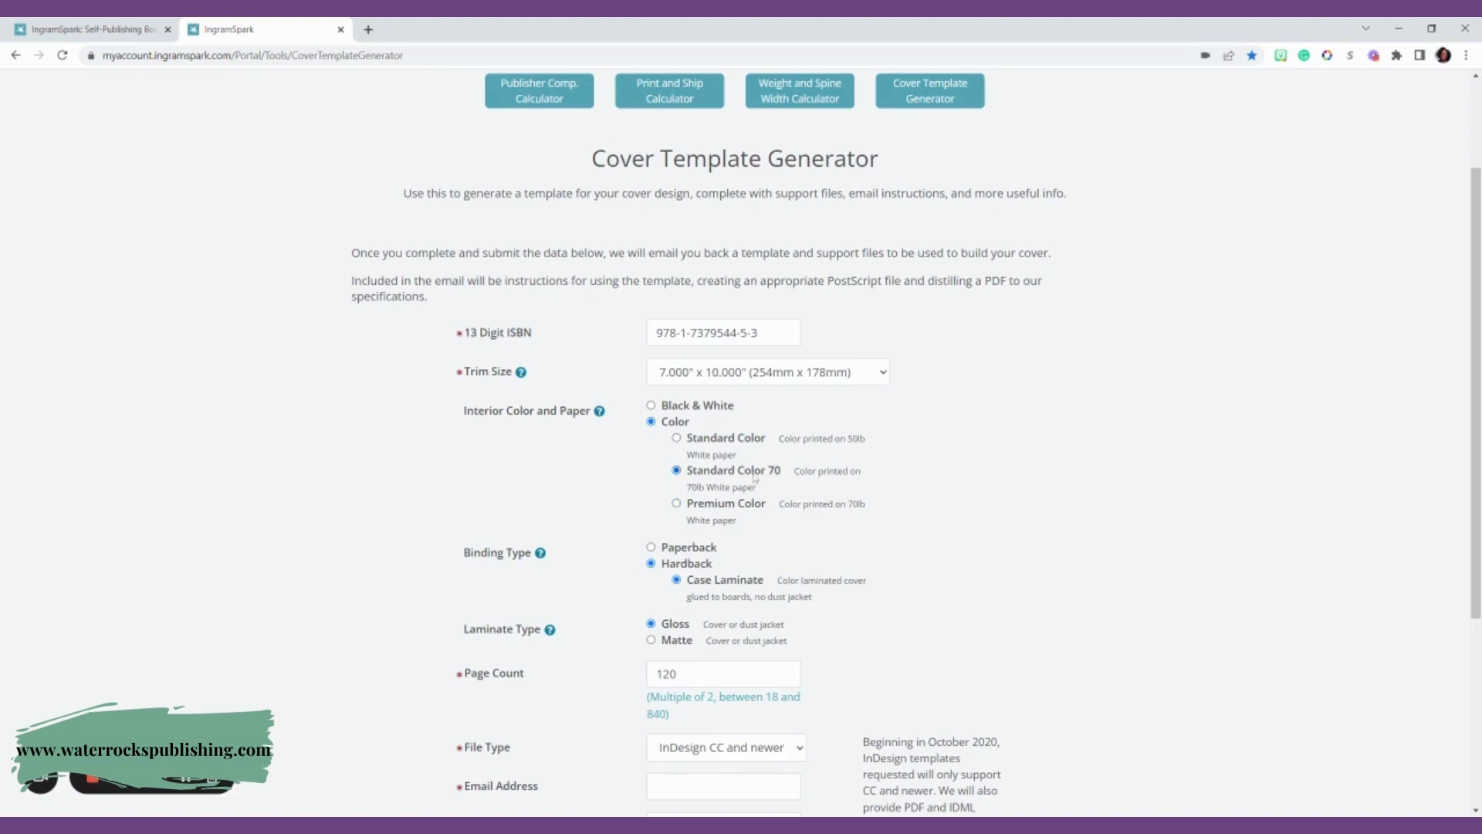
click(676, 437)
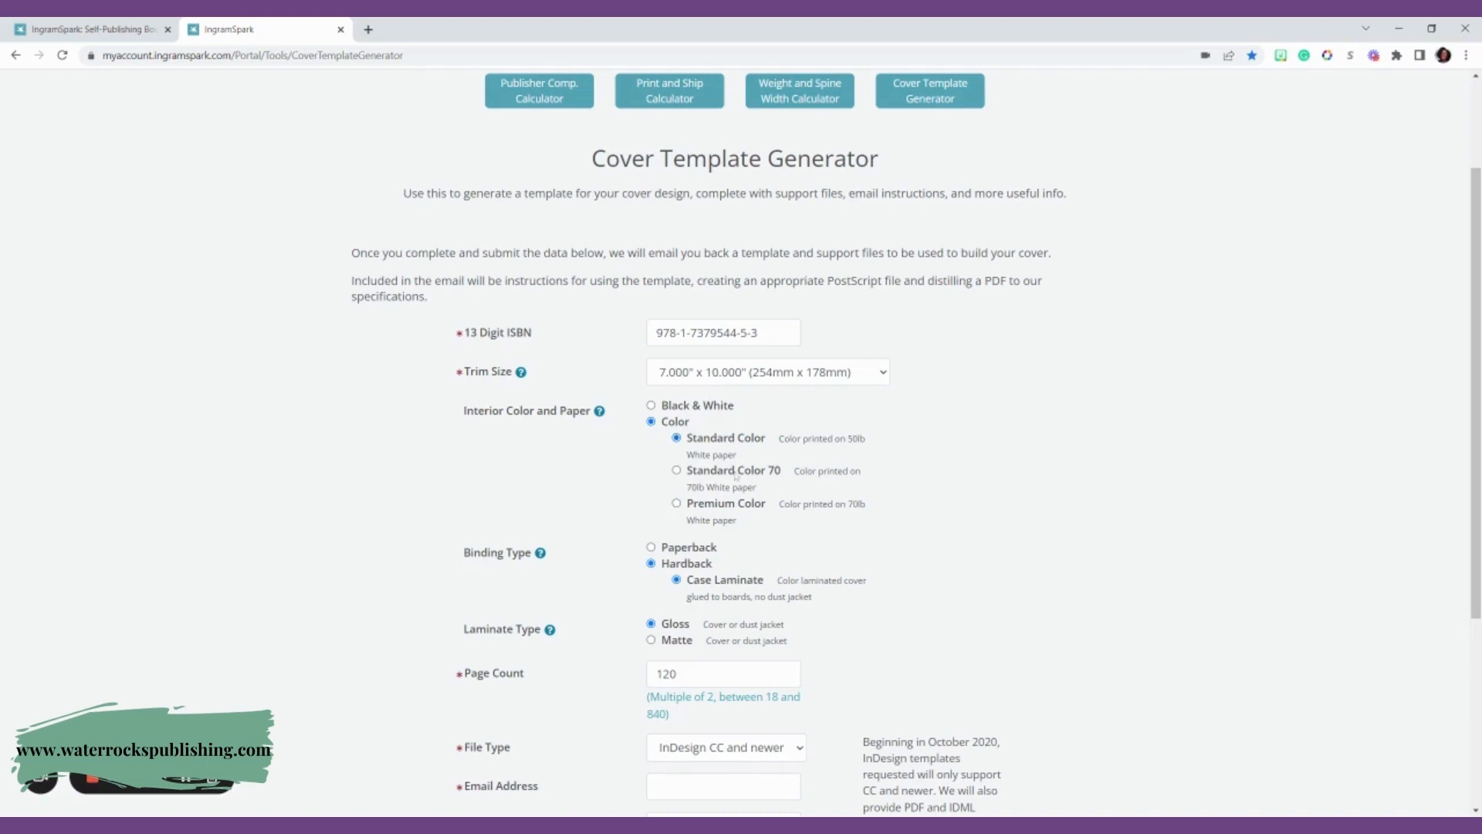
click(676, 469)
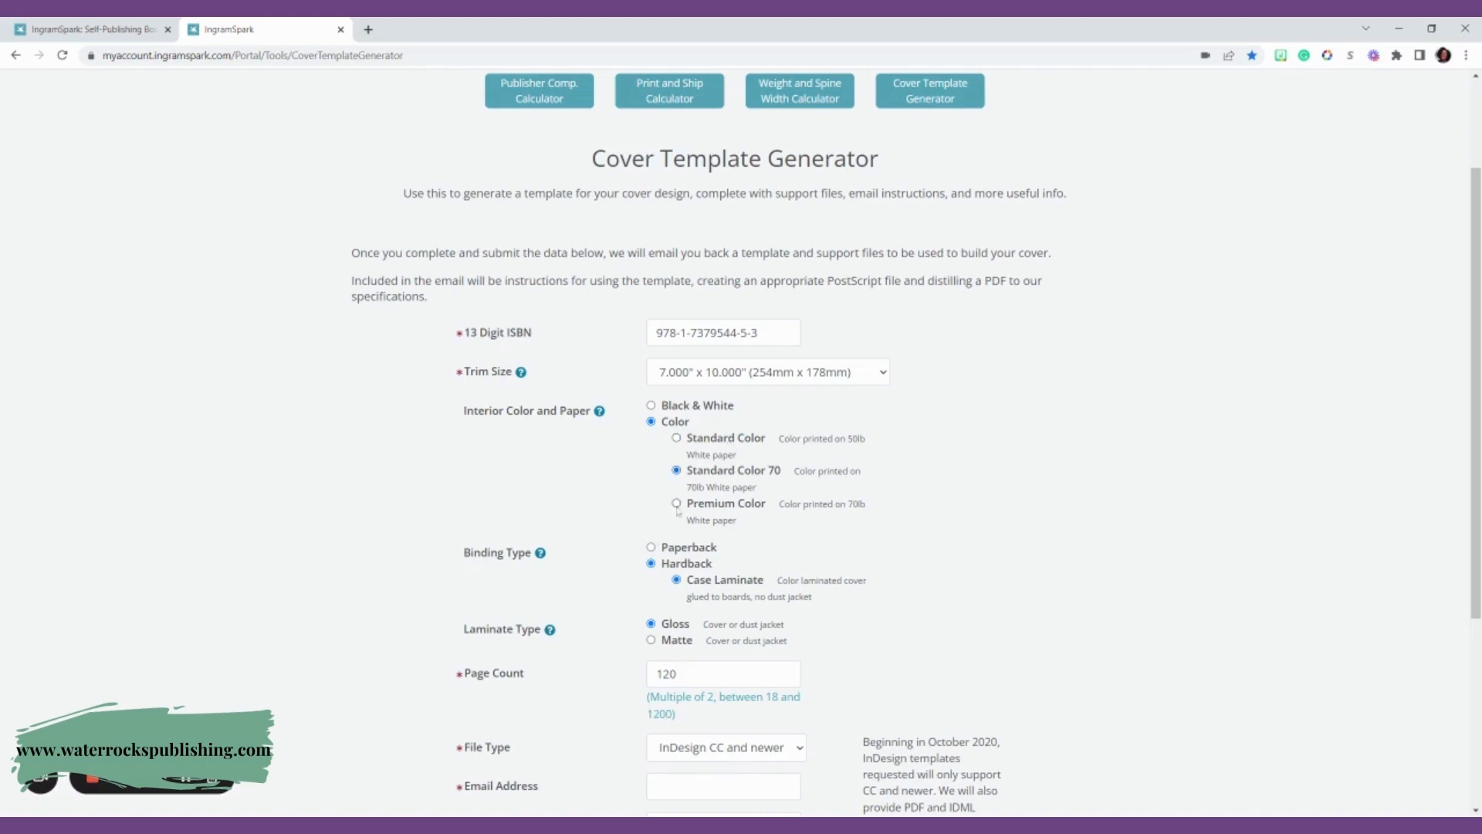
click(676, 504)
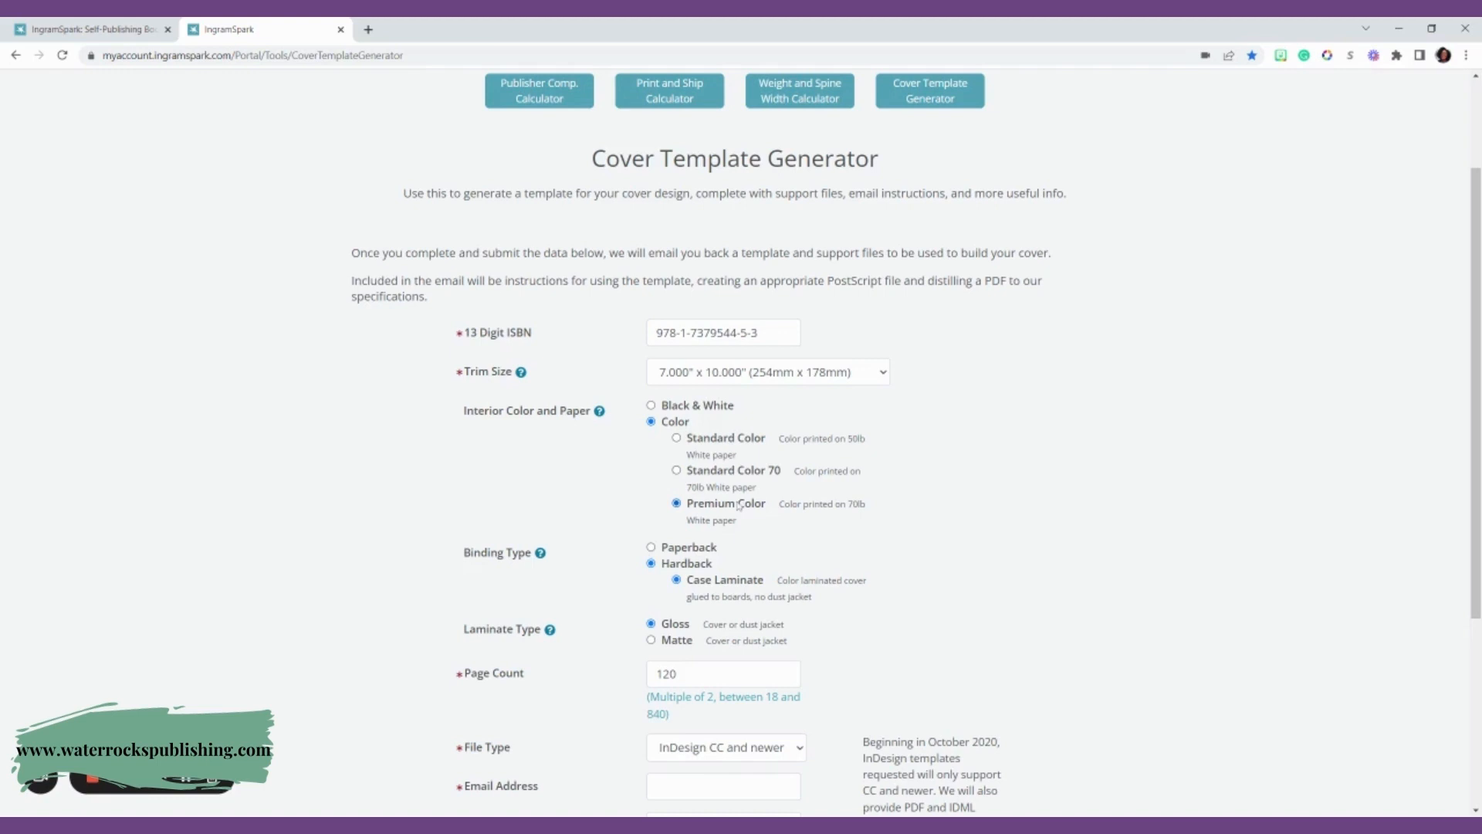
click(651, 404)
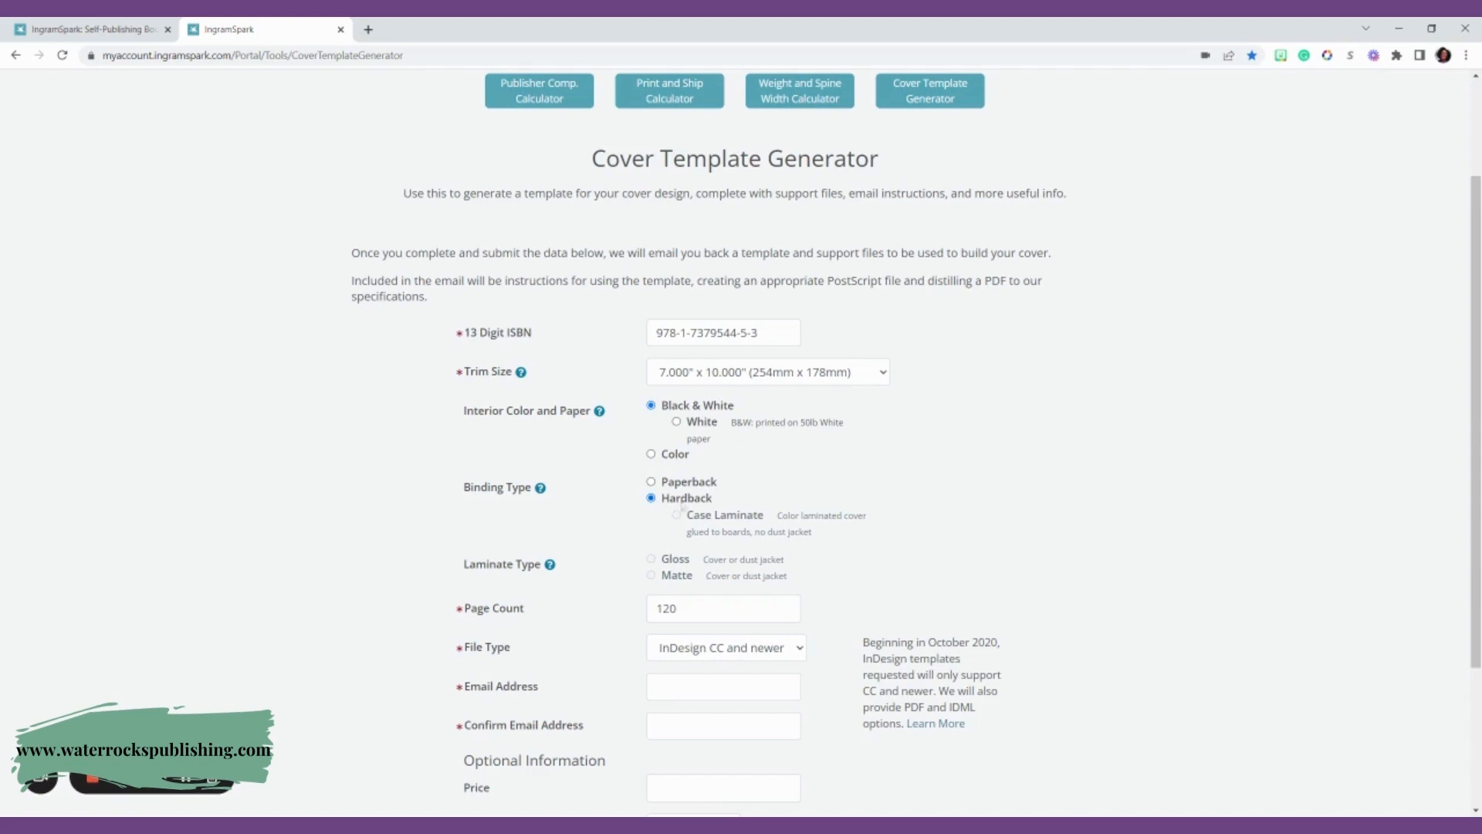
Step: Check paperback binding, return to Hardback, and enter 120 in Page Count
click(650, 481)
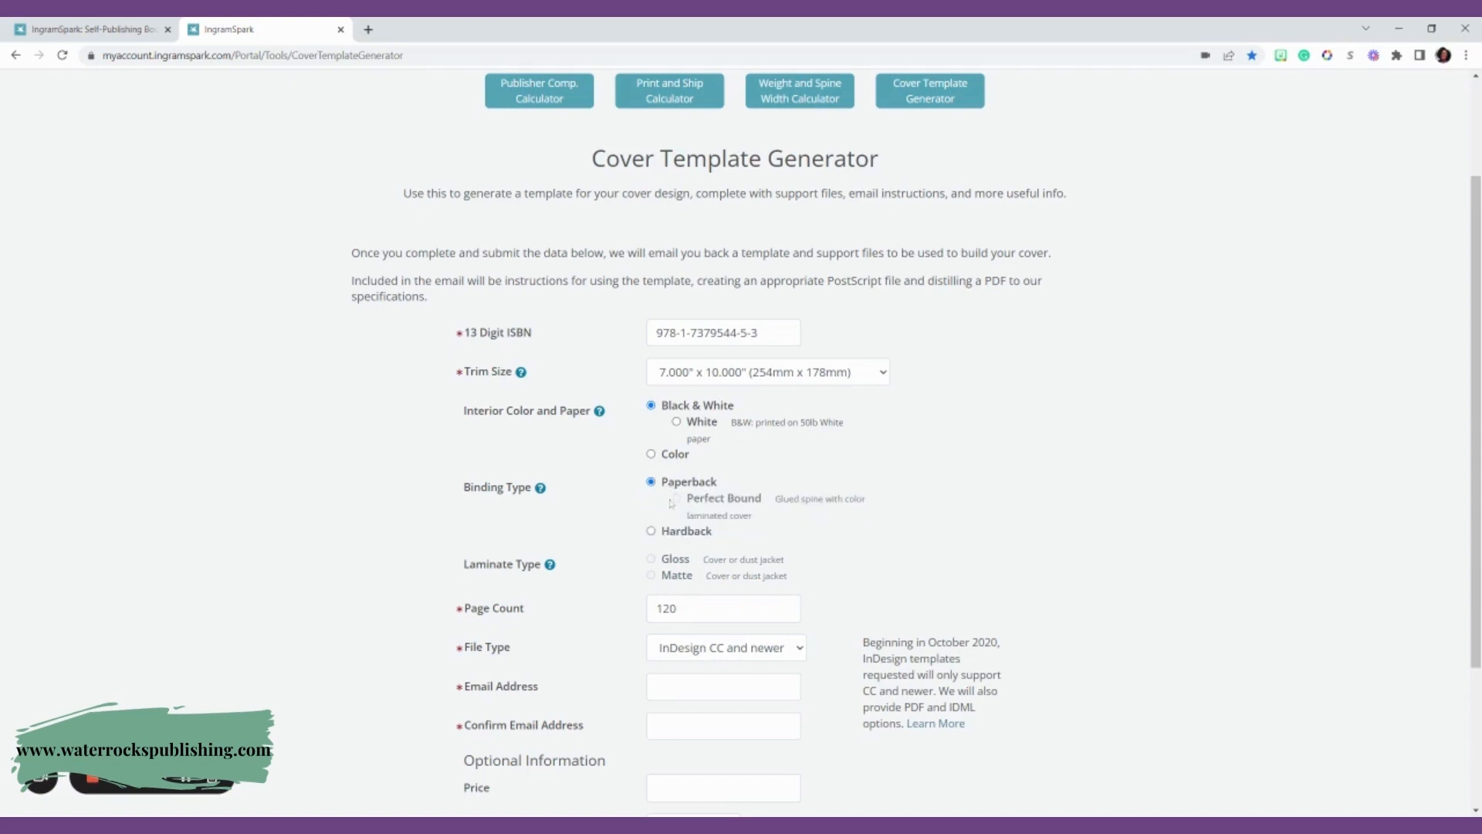
click(650, 529)
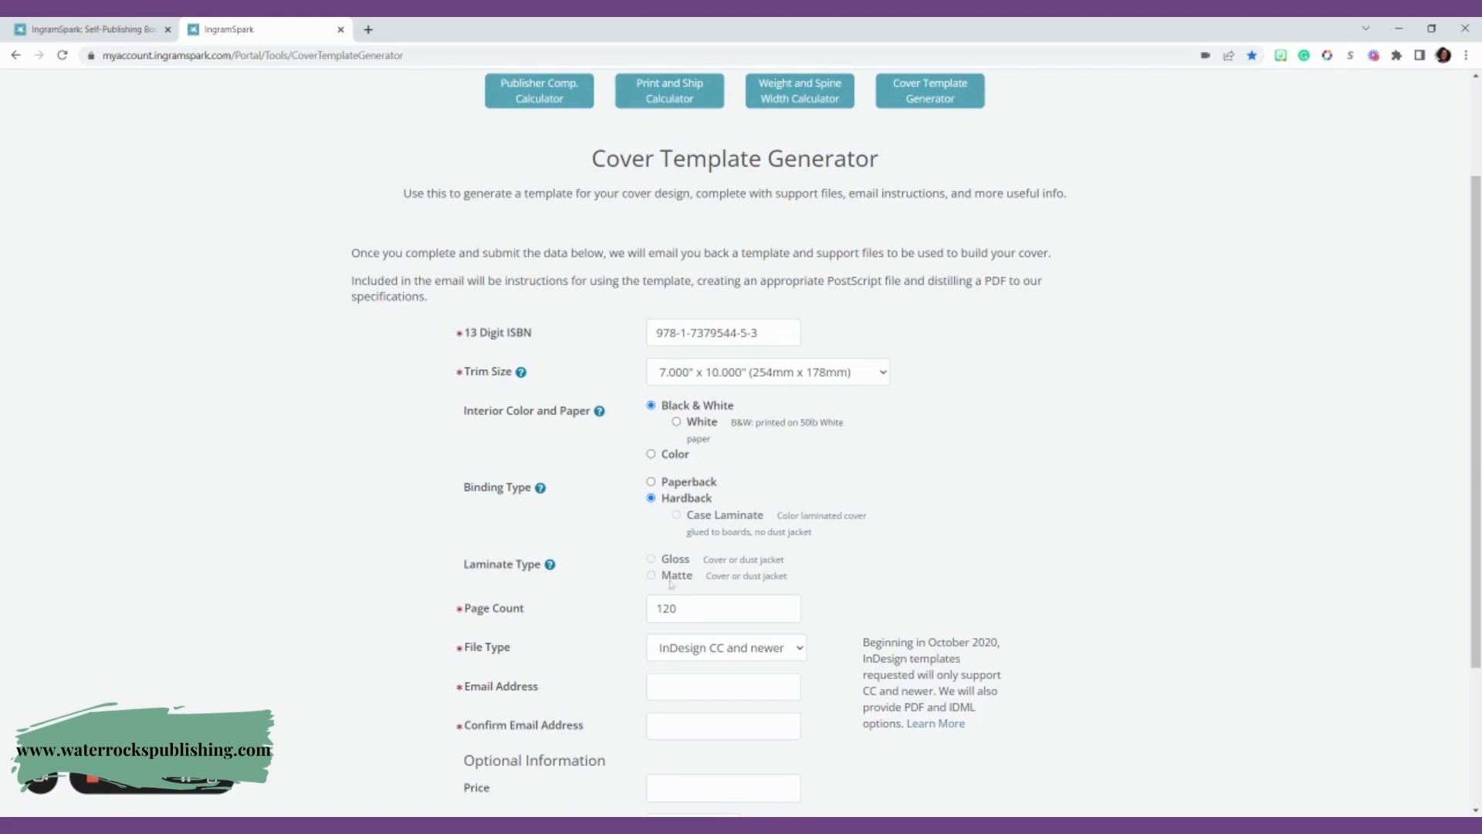
mouse_move(457, 570)
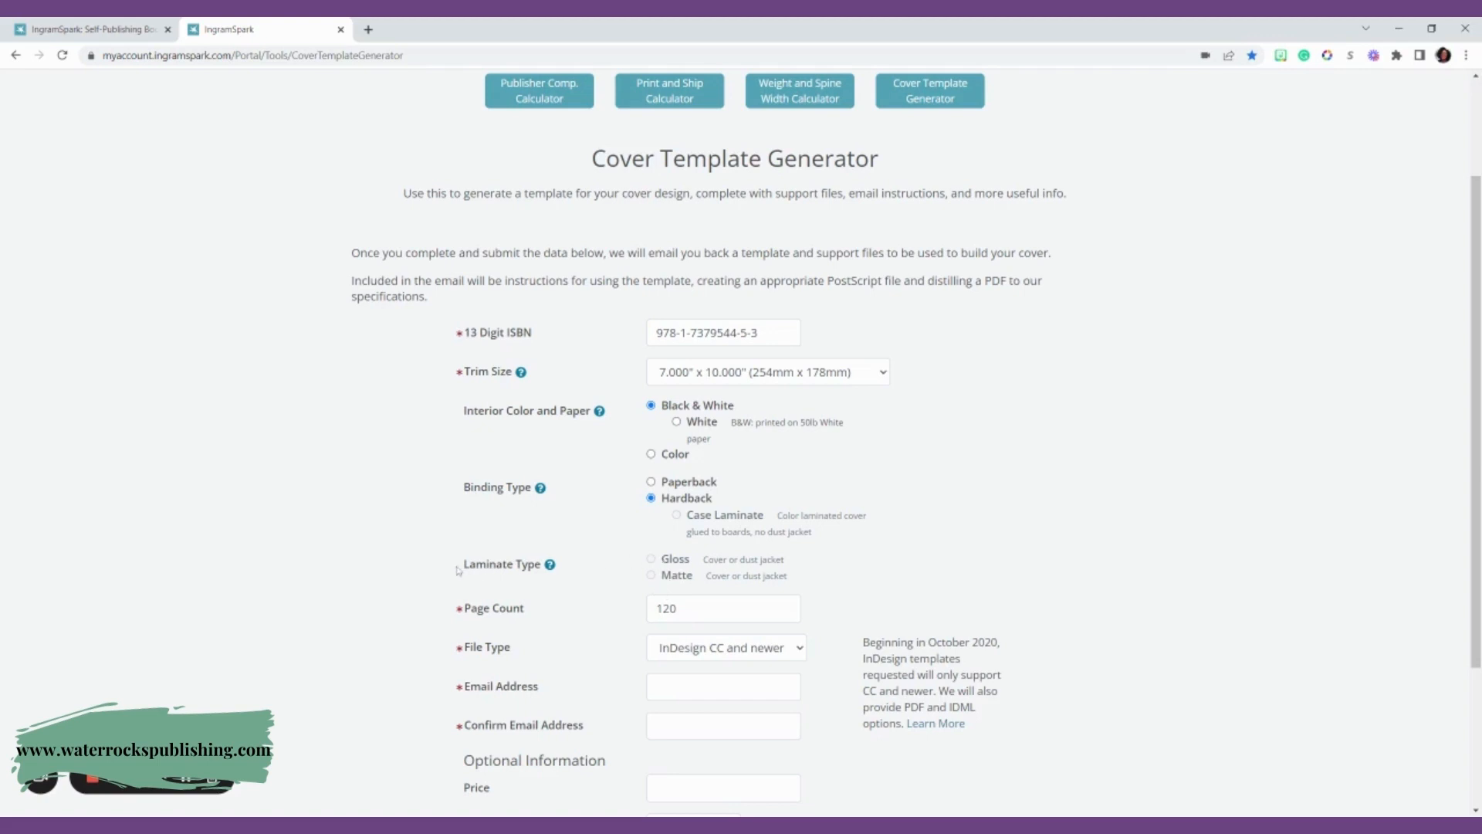
double_click(500, 563)
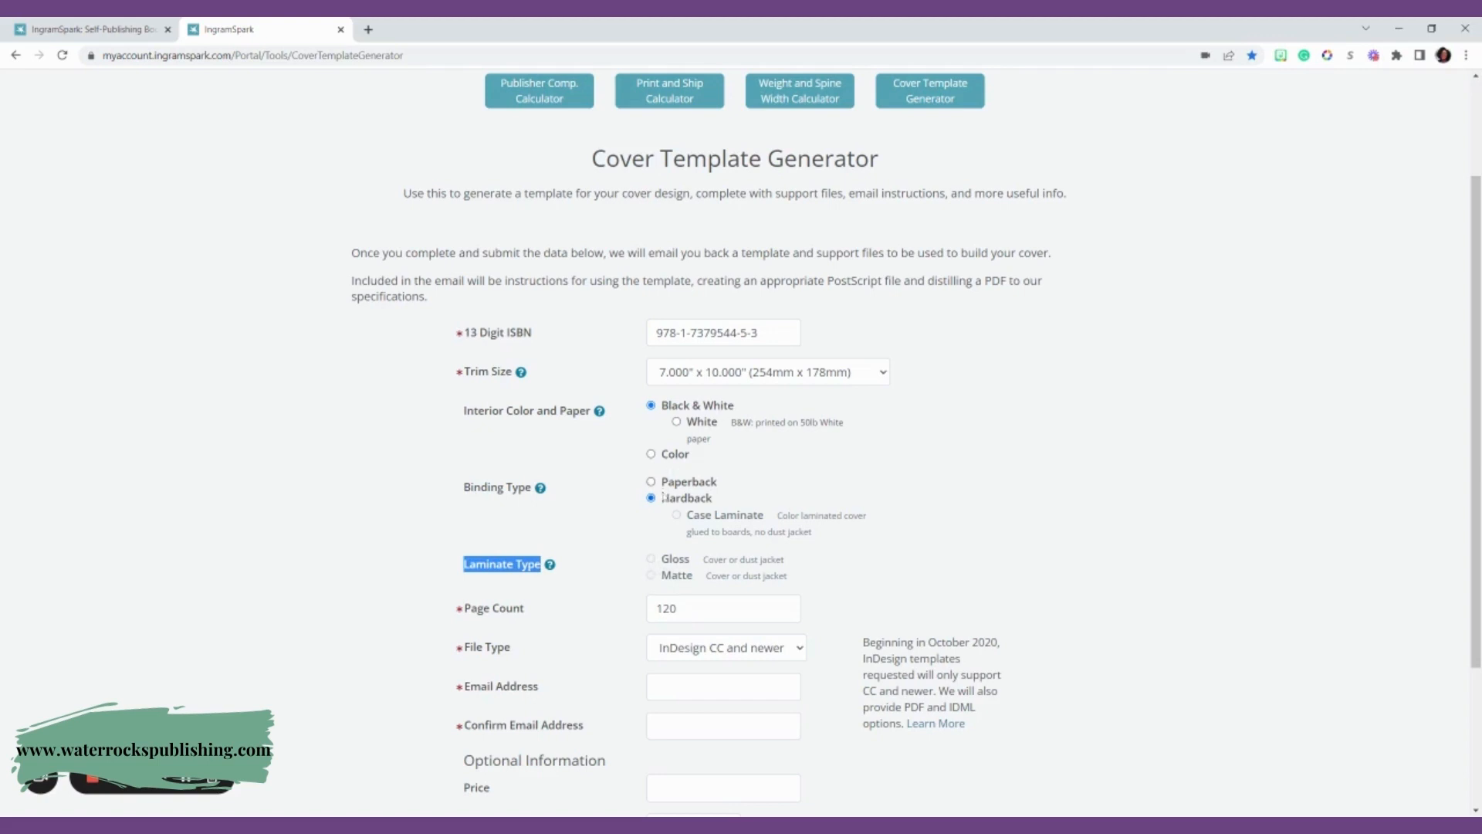
scroll(down, 3)
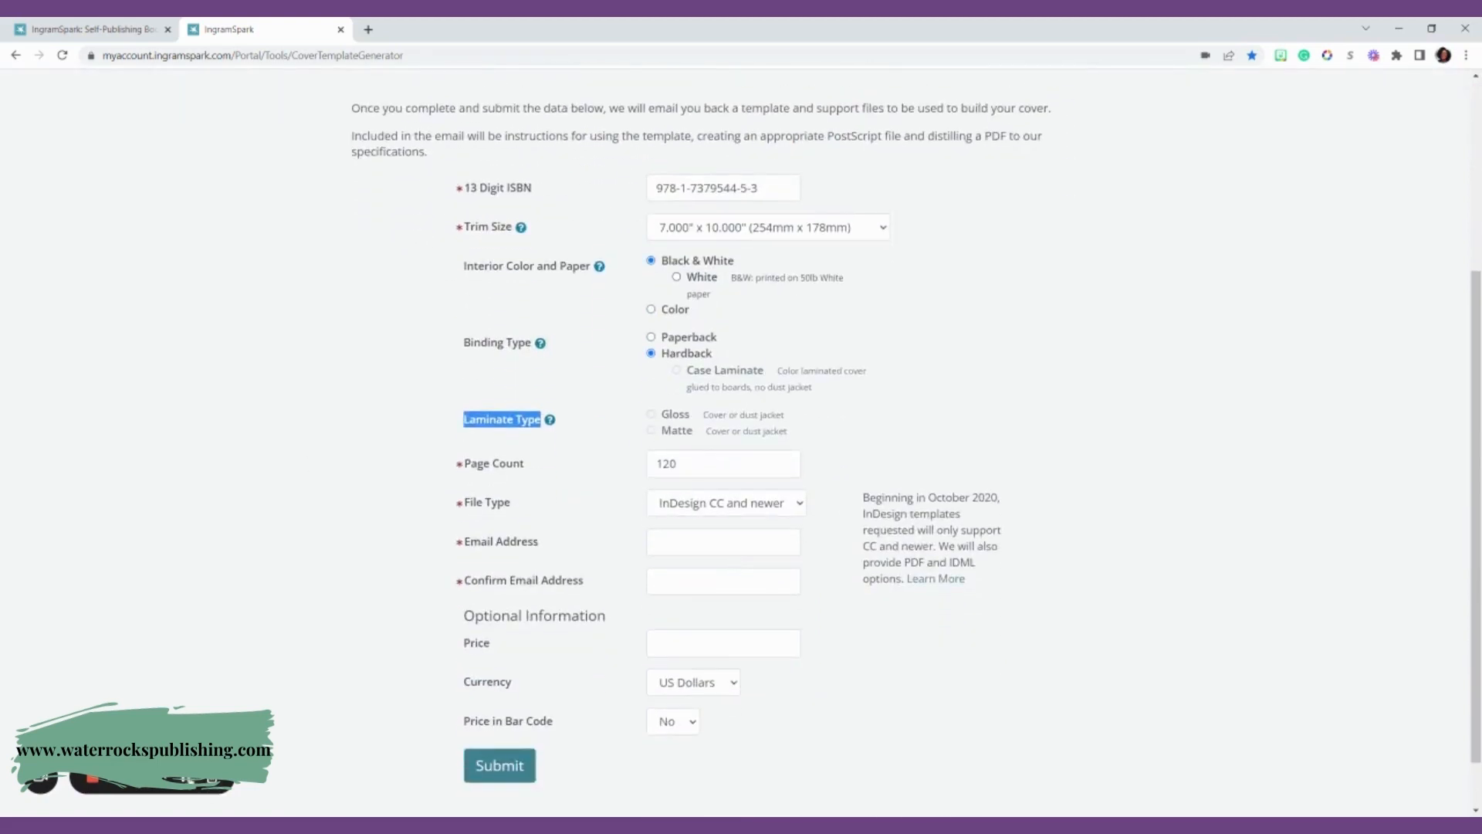
Step: Choose the Case Laminate hardback cover with a Gloss finish after trying Matte, keeping 120 pages
click(676, 369)
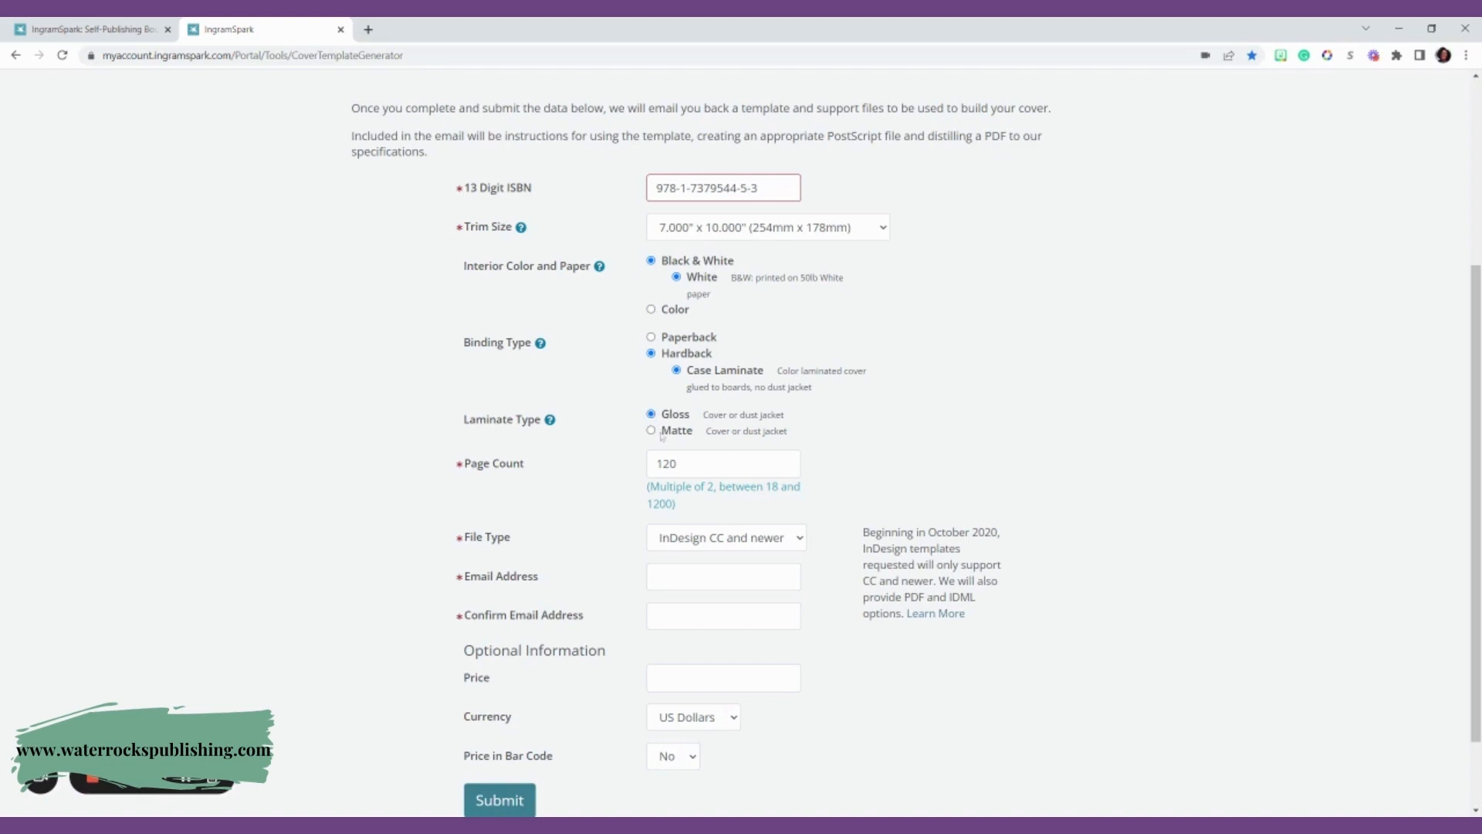
click(650, 431)
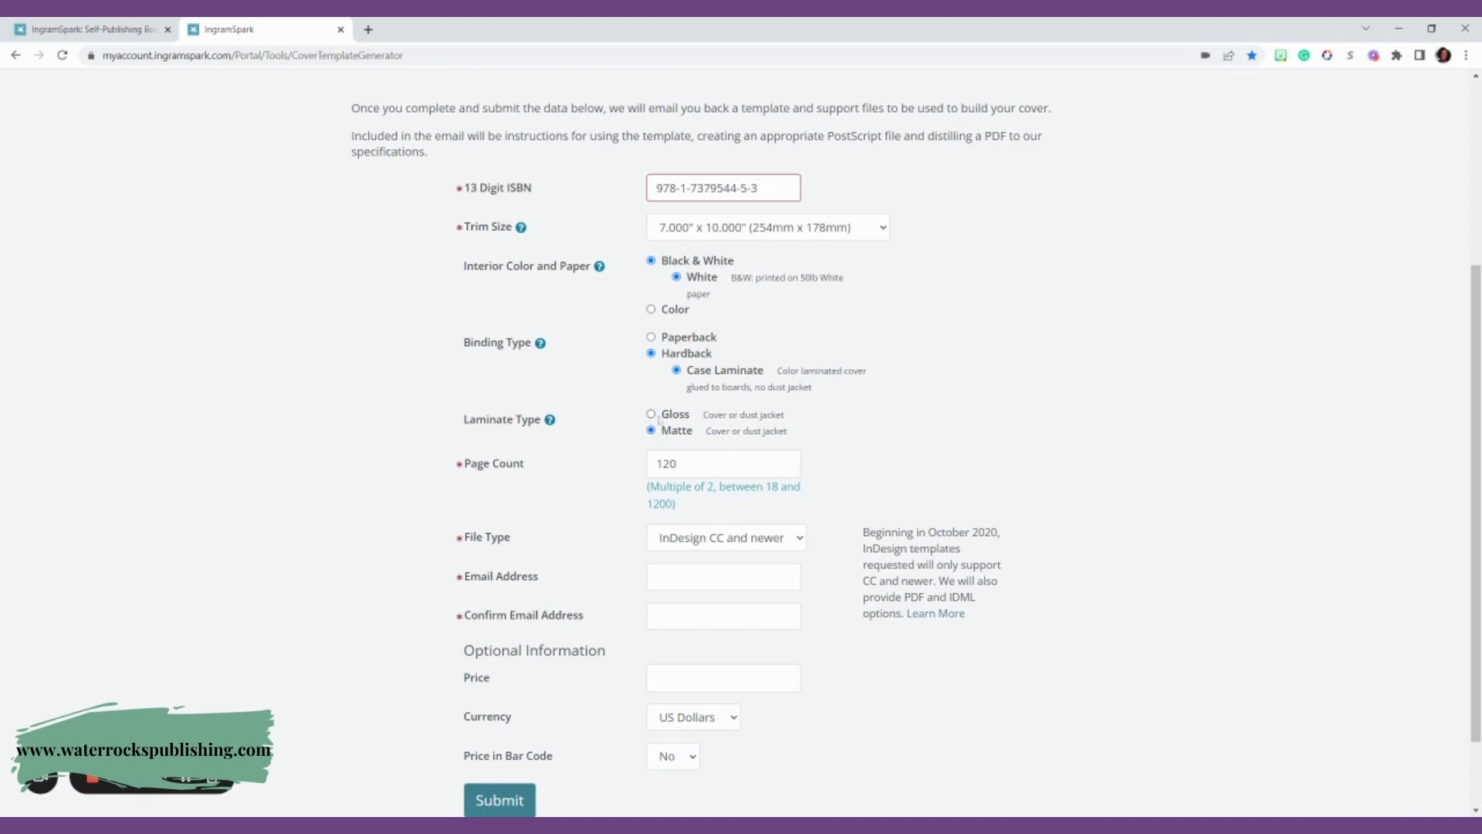
click(650, 414)
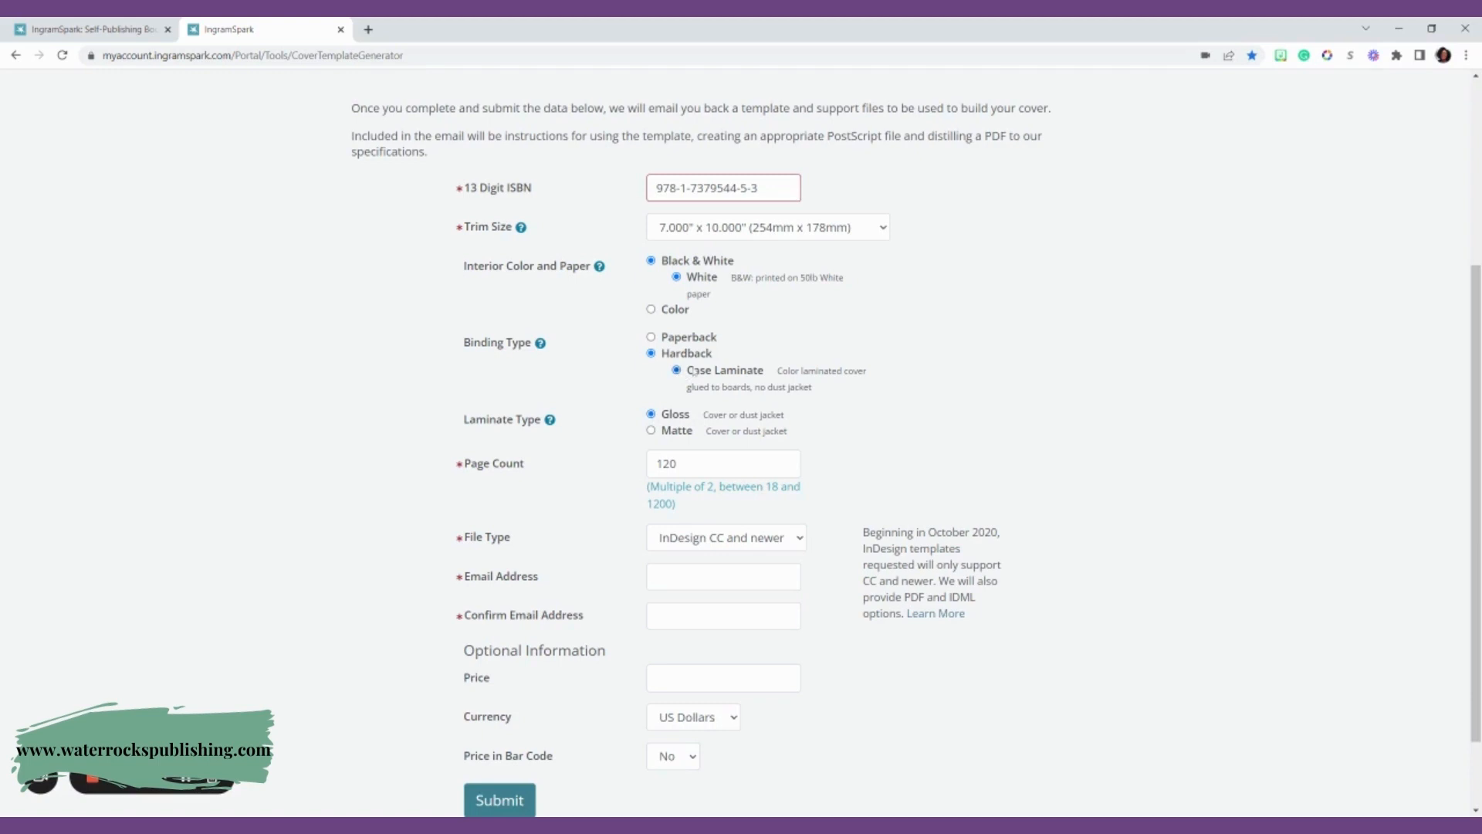
click(722, 463)
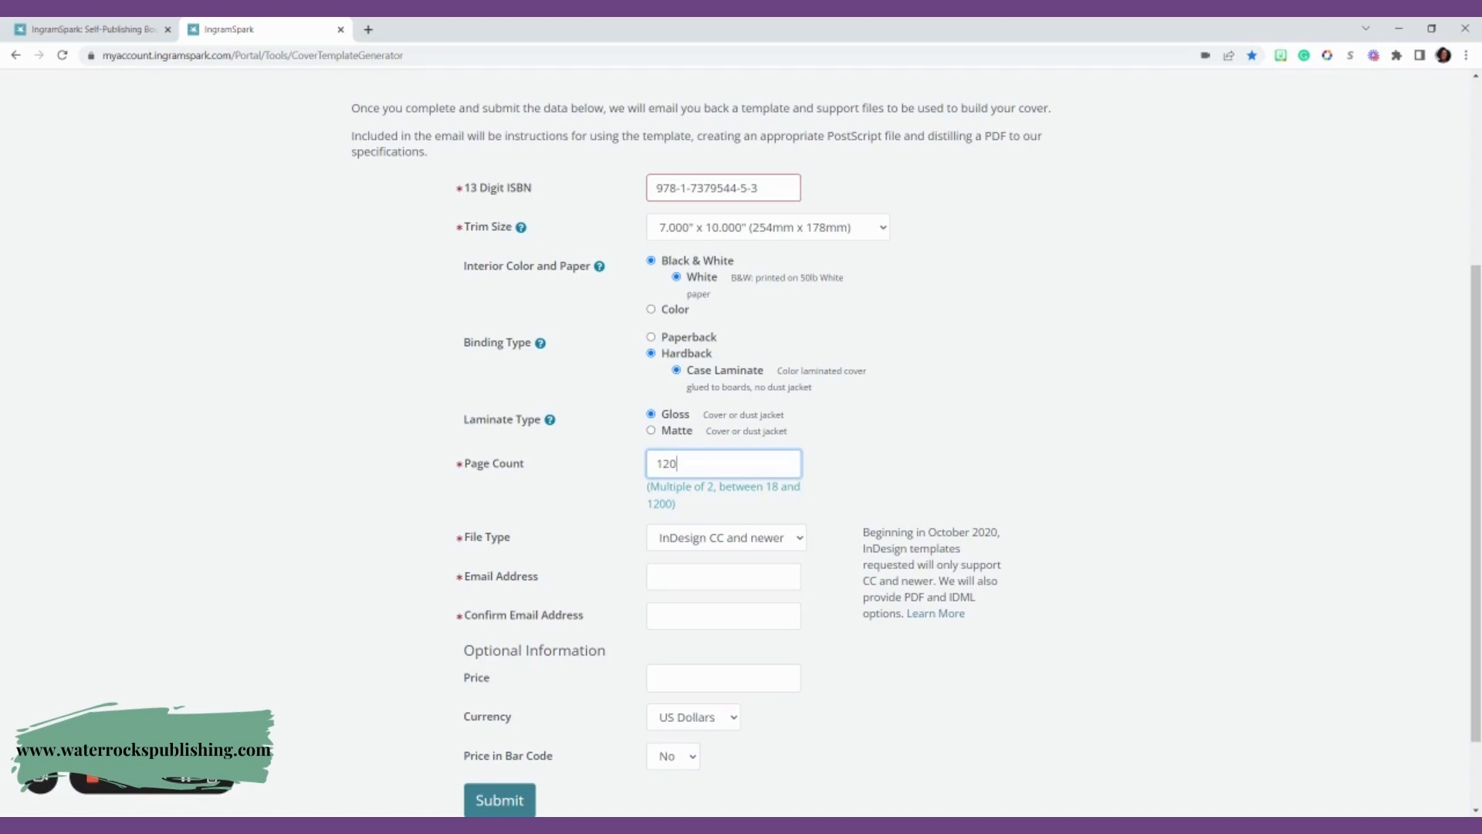
click(724, 538)
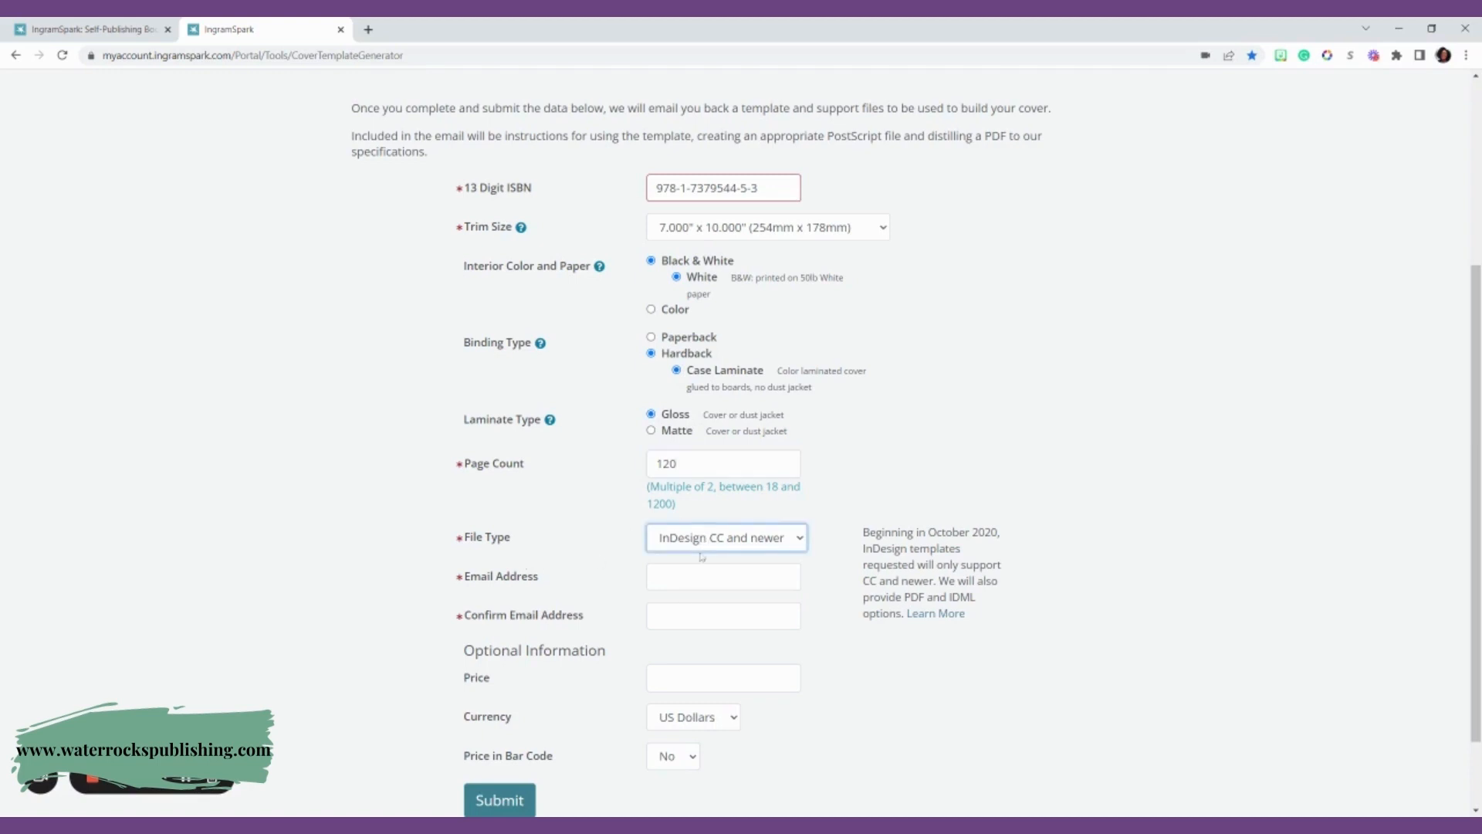
mouse_move(702, 557)
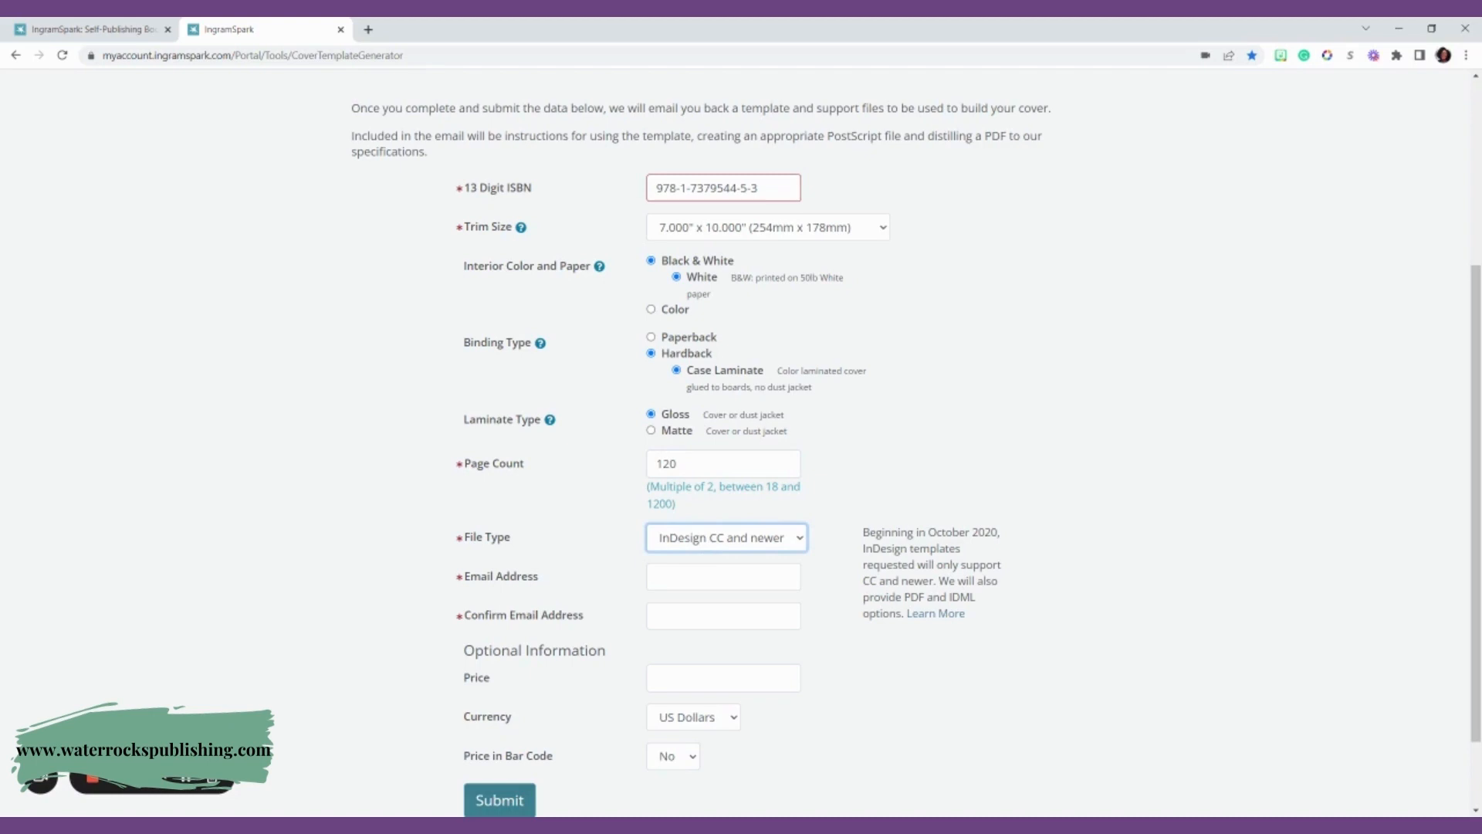
click(726, 537)
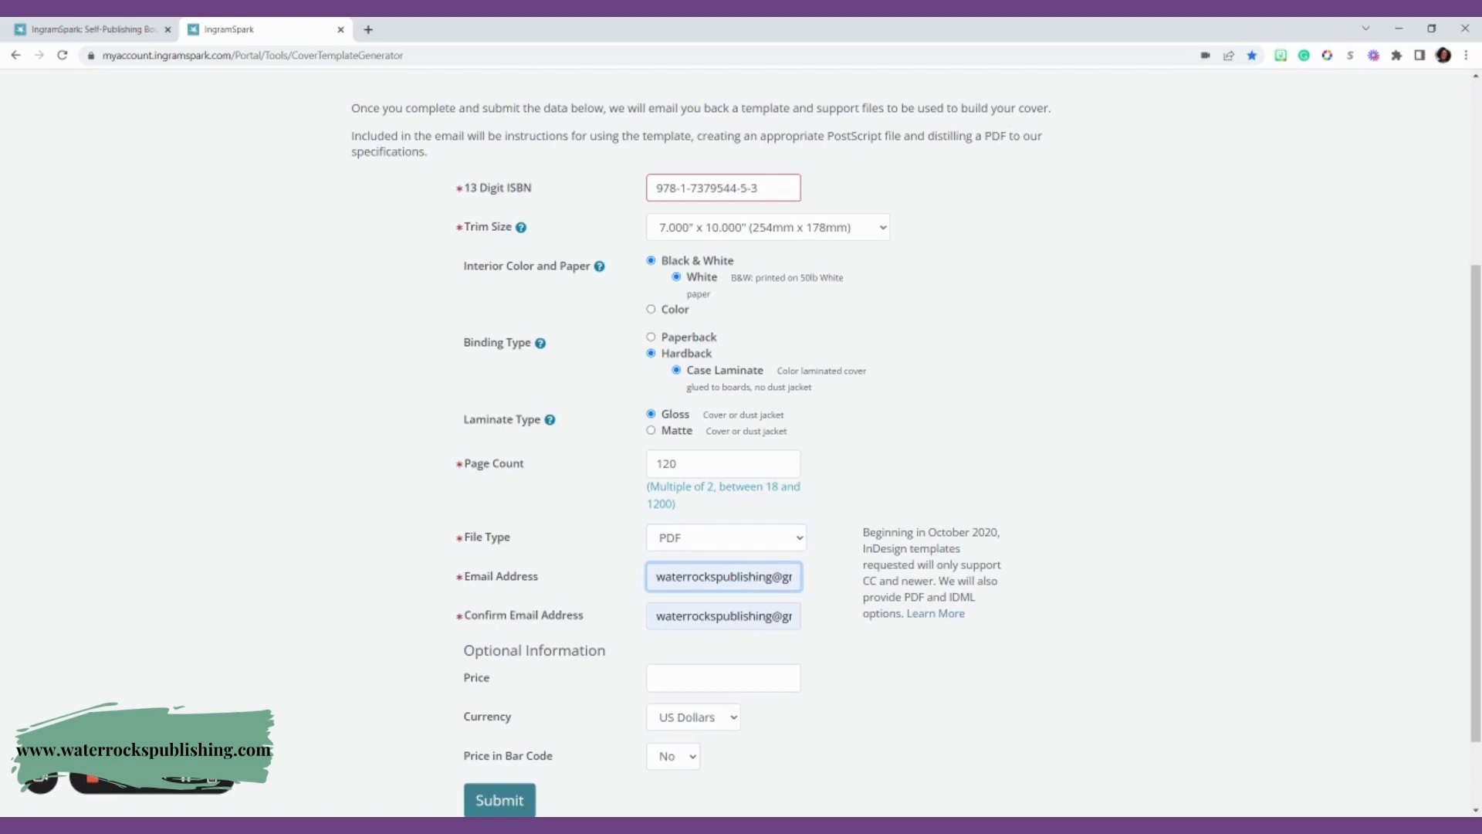
scroll(up, 3)
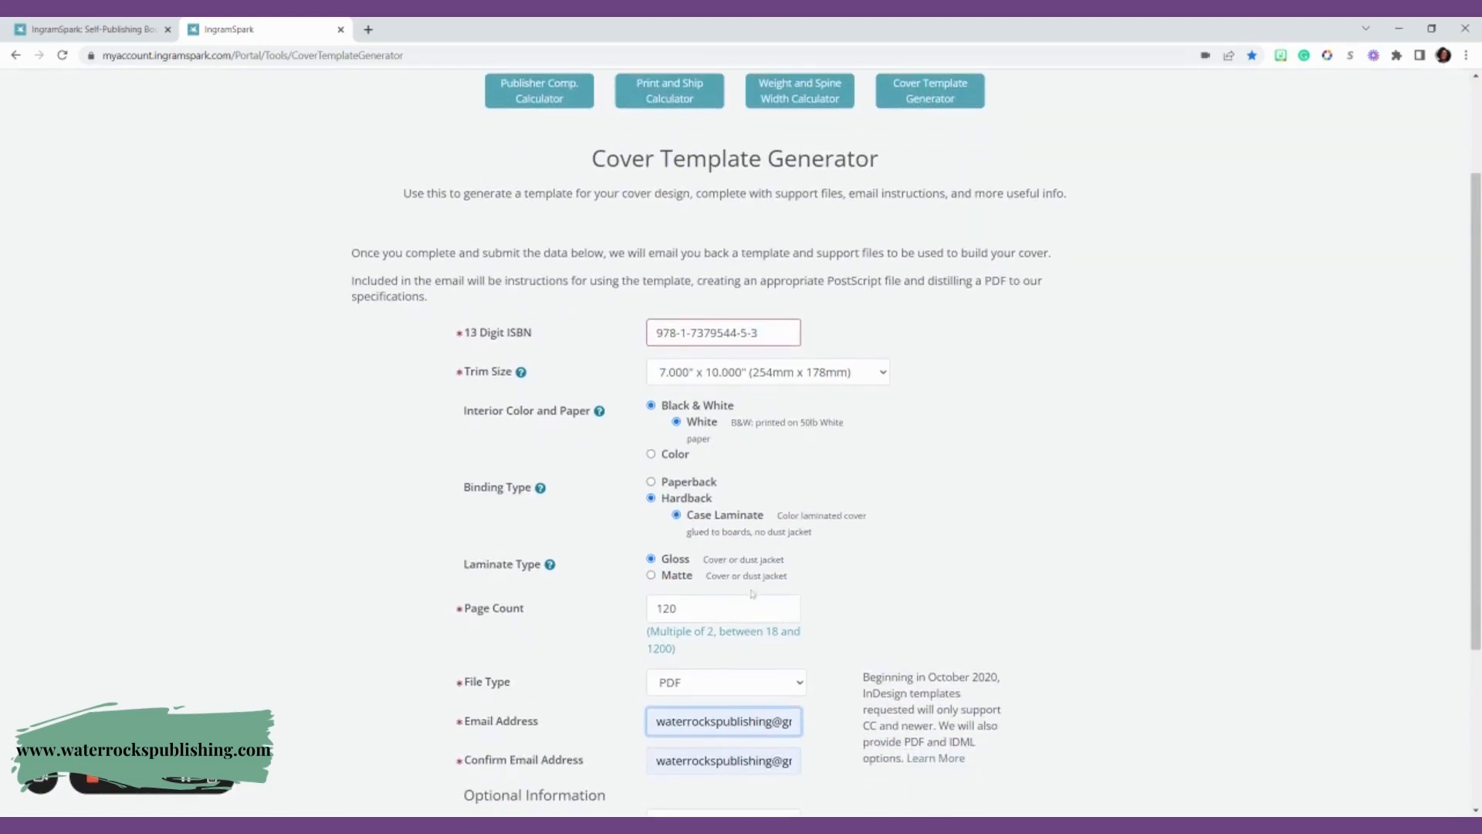
key(Backspace)
text(4)
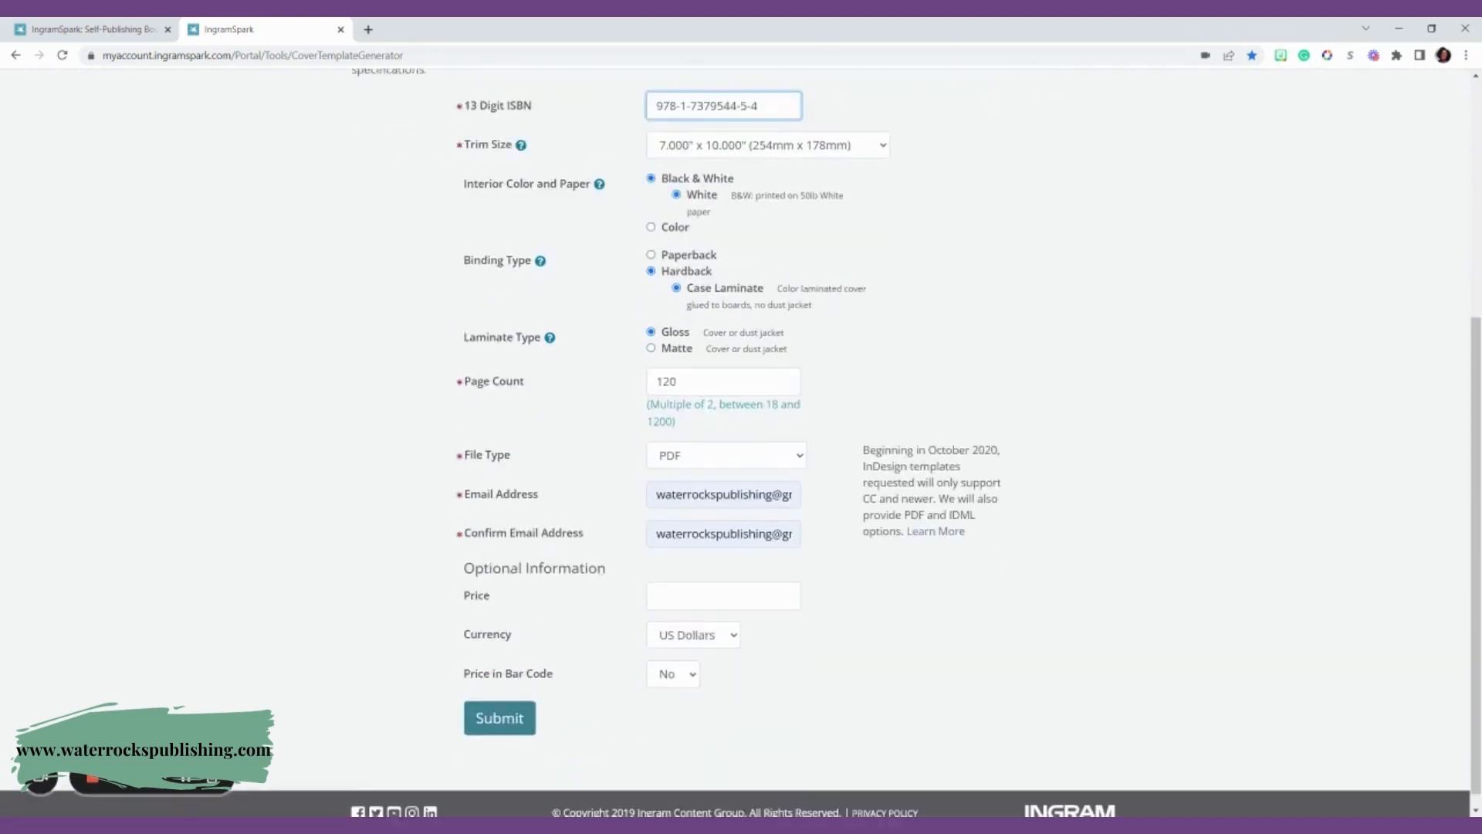
scroll(up, 3)
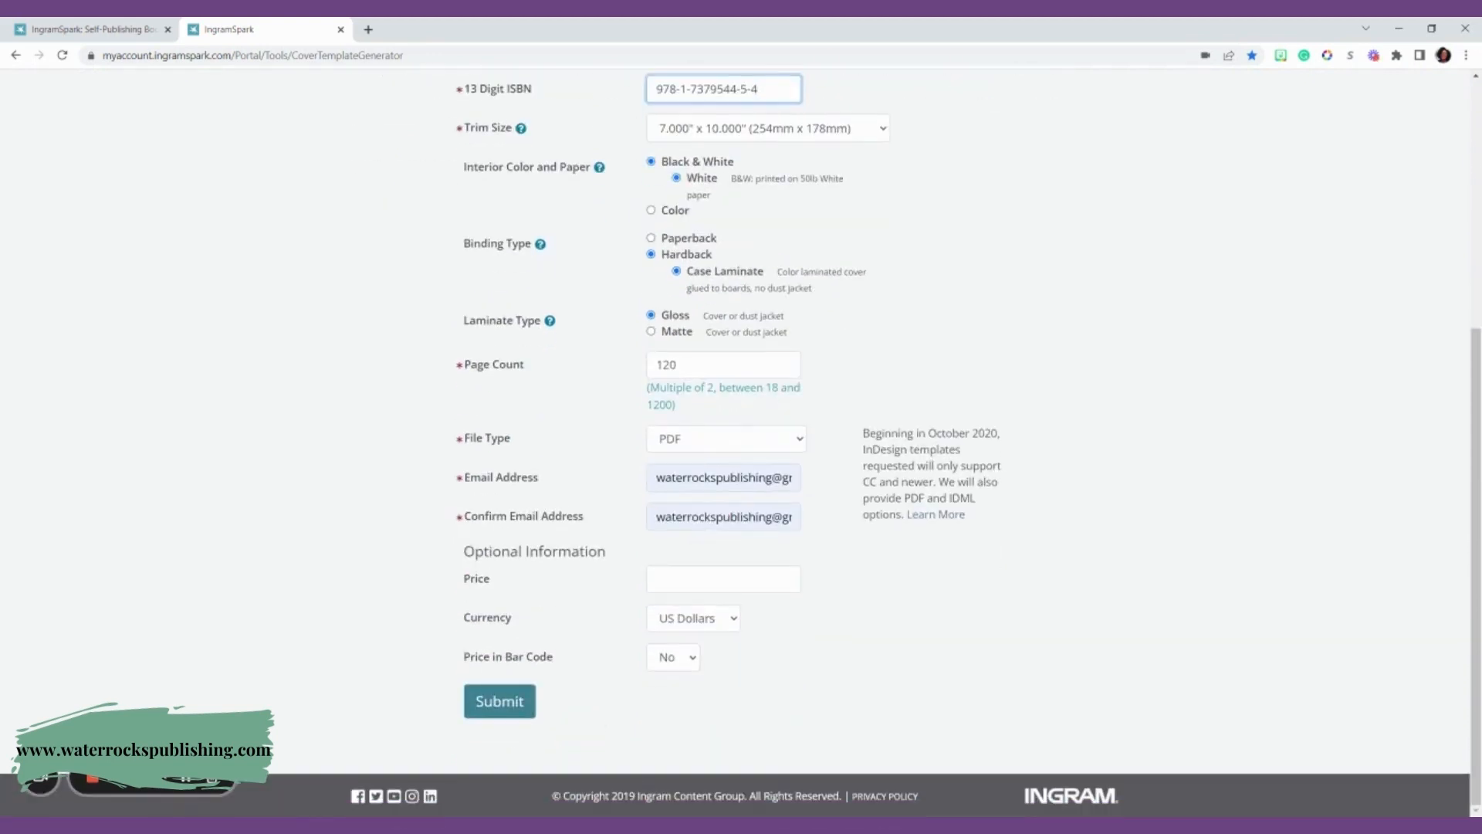
click(722, 516)
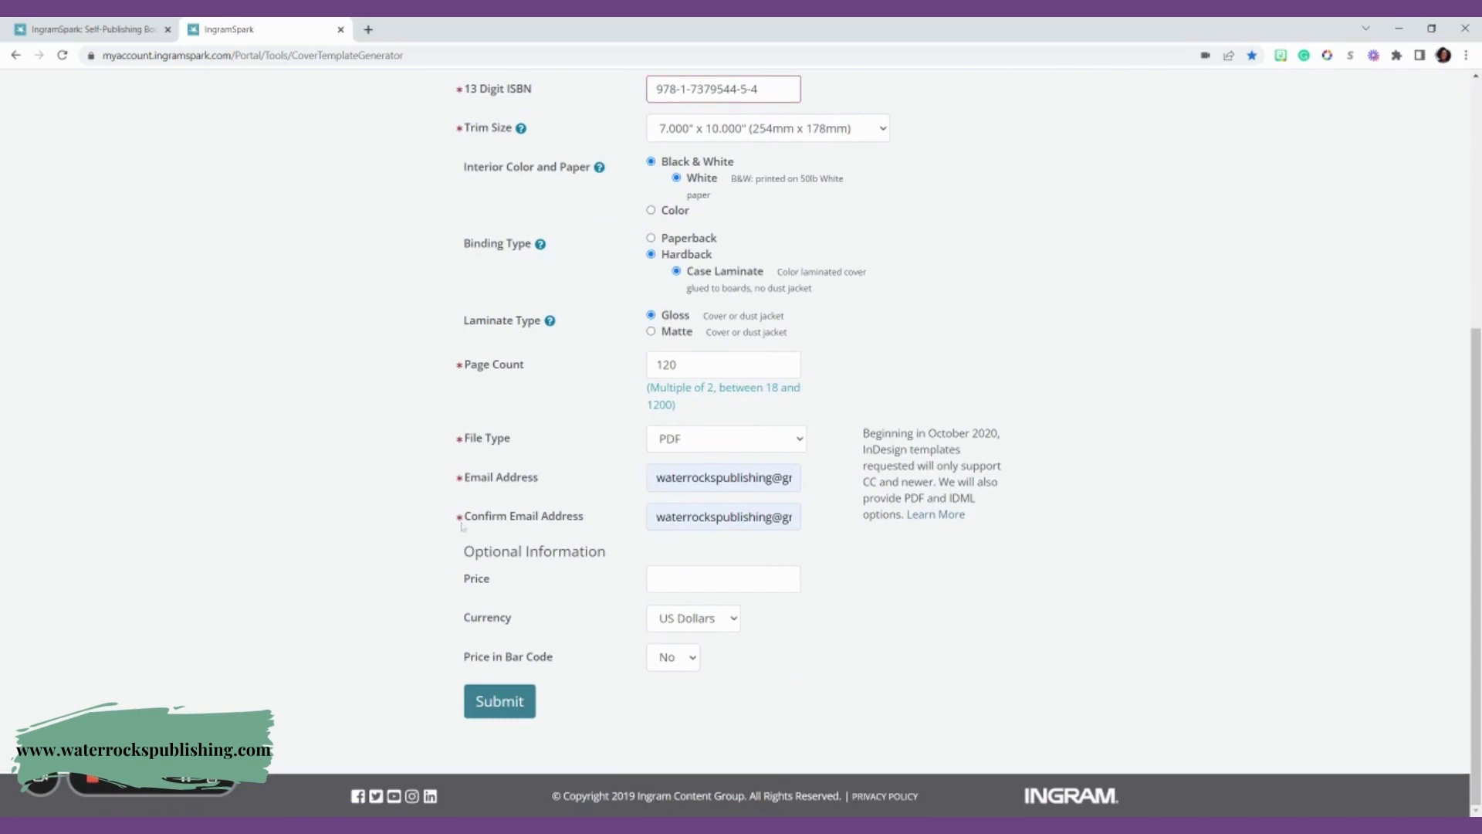
double_click(534, 551)
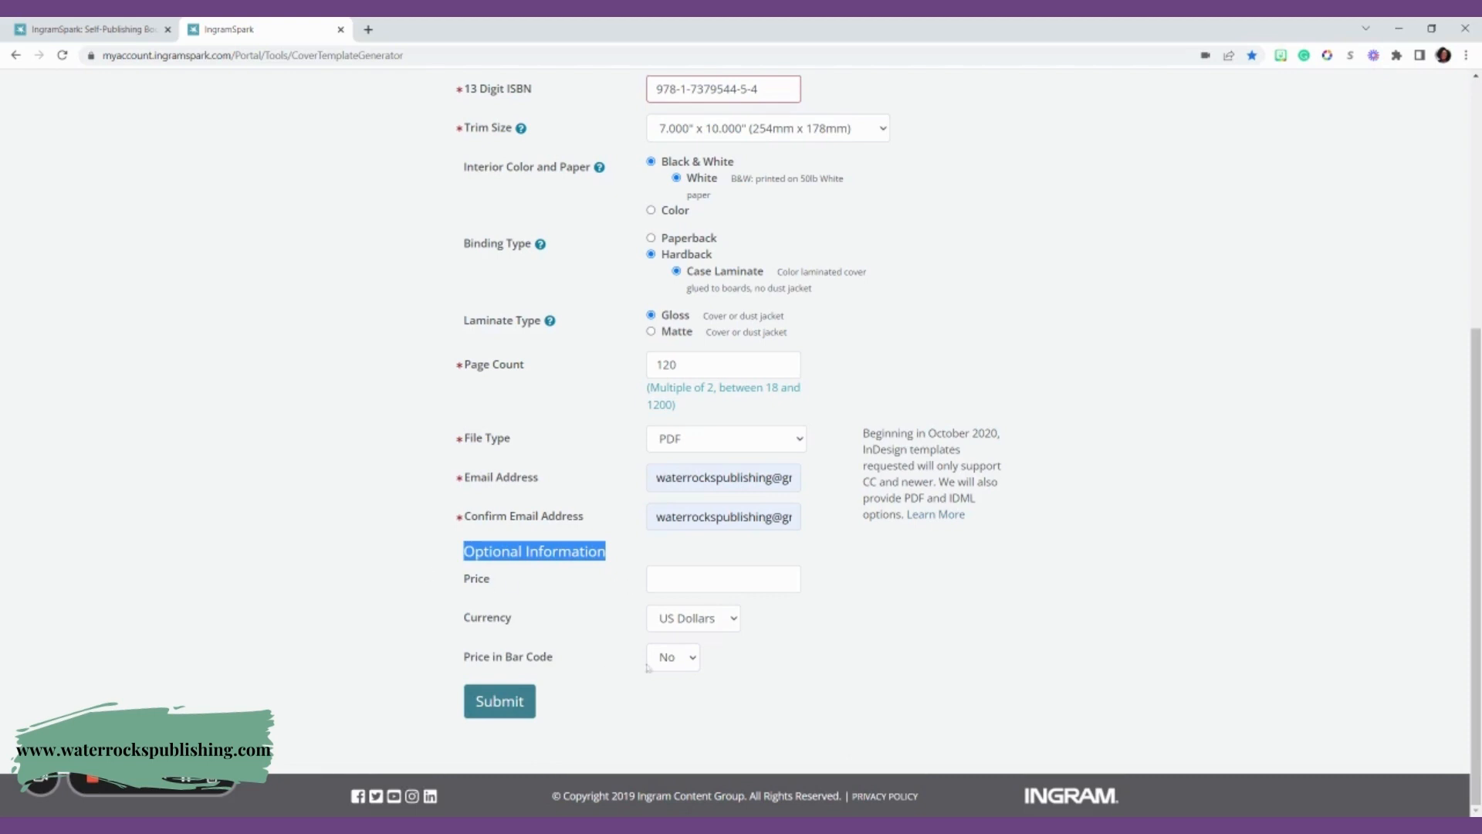
mouse_move(601, 698)
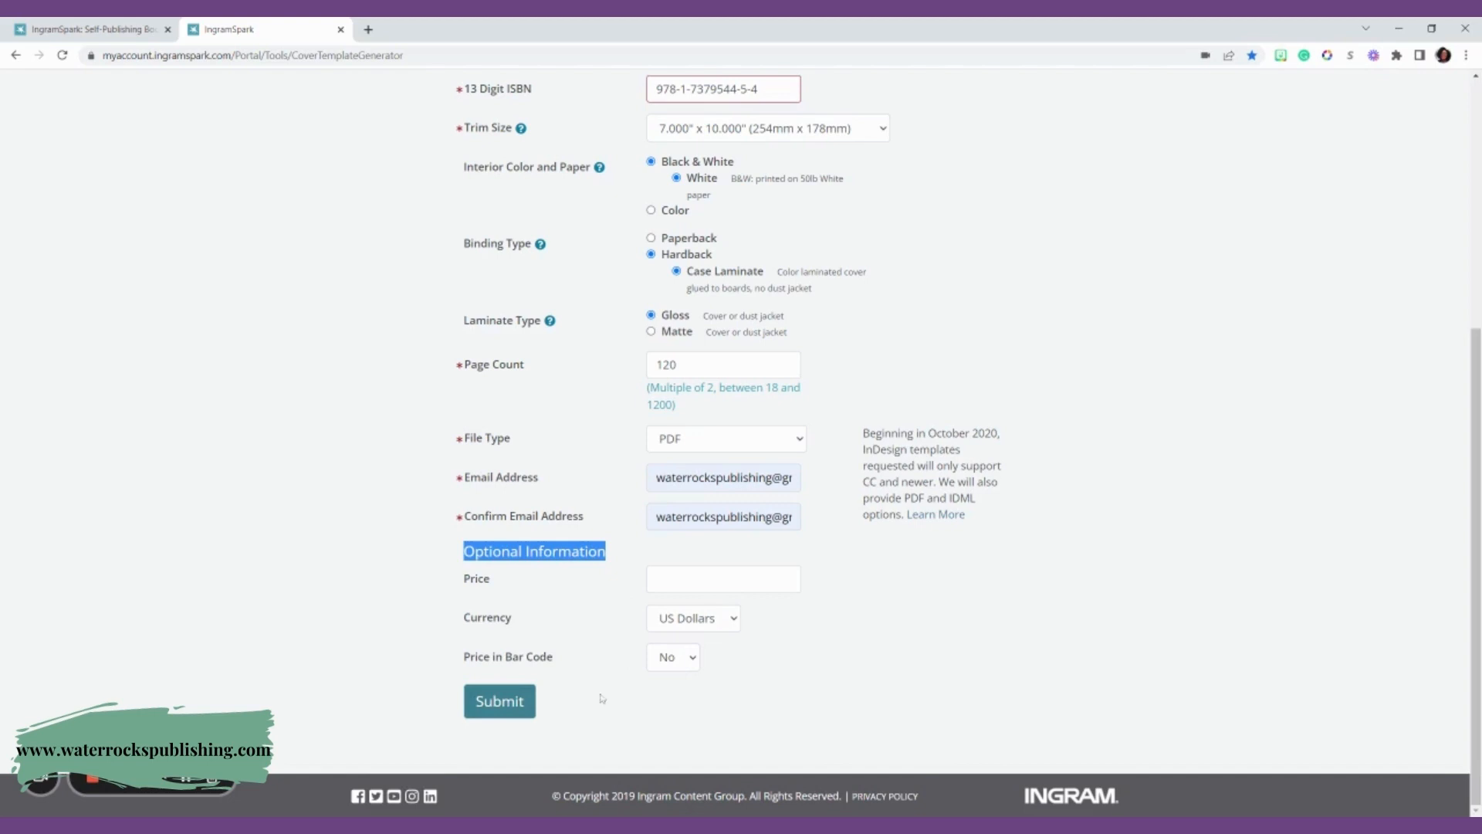
mouse_move(744, 662)
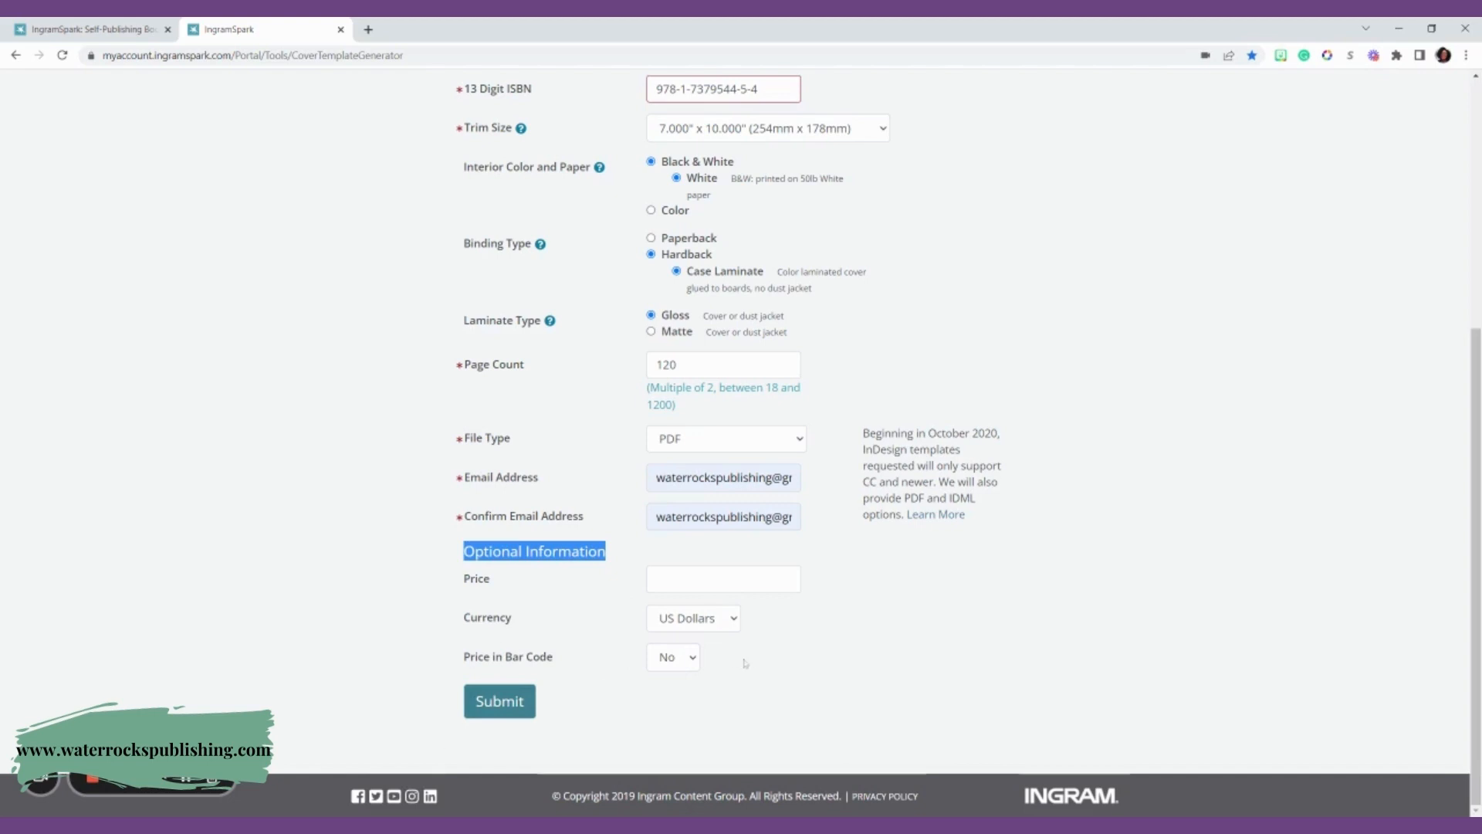
mouse_move(752, 657)
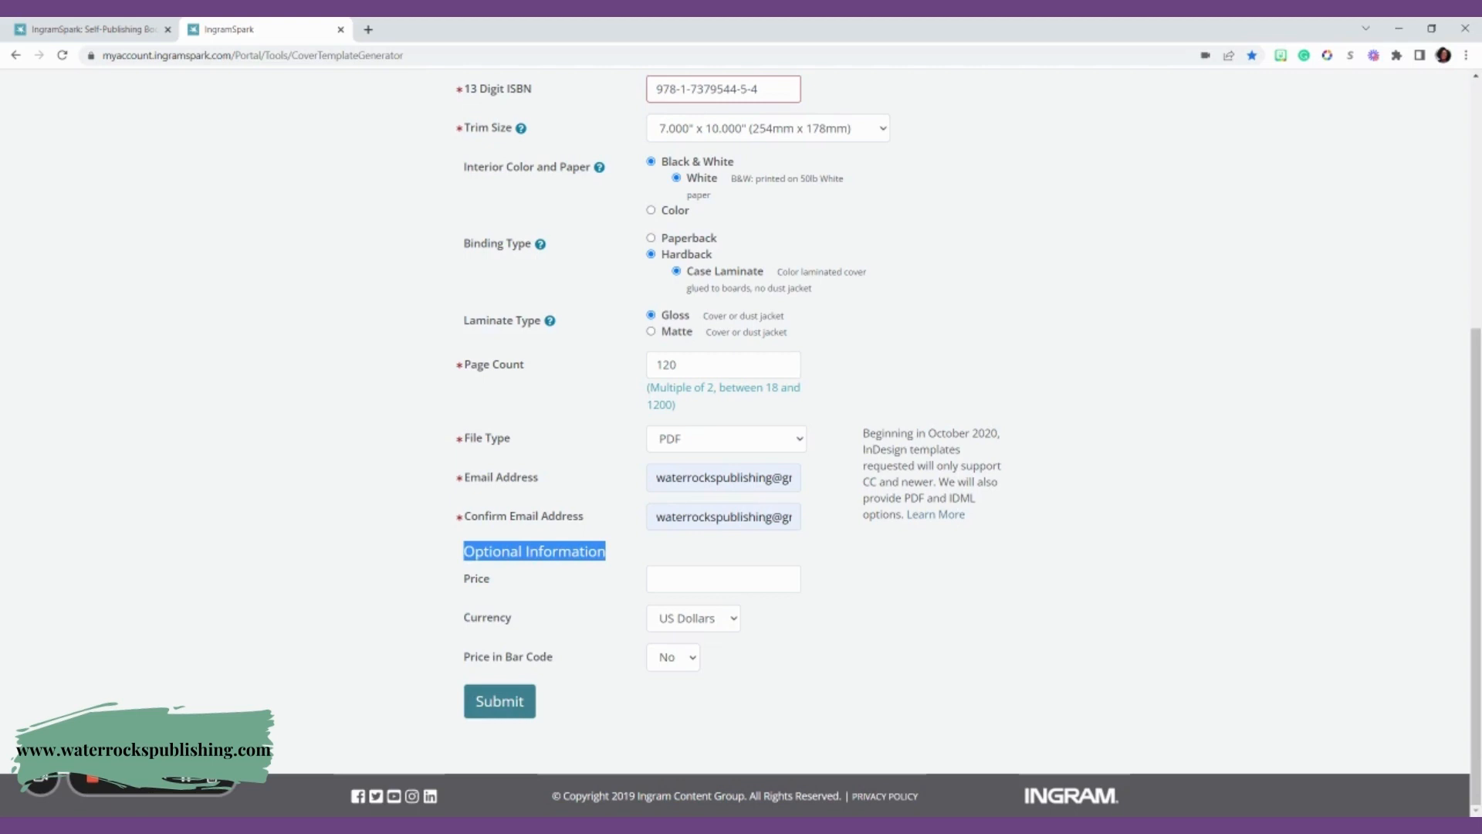
mouse_move(821, 443)
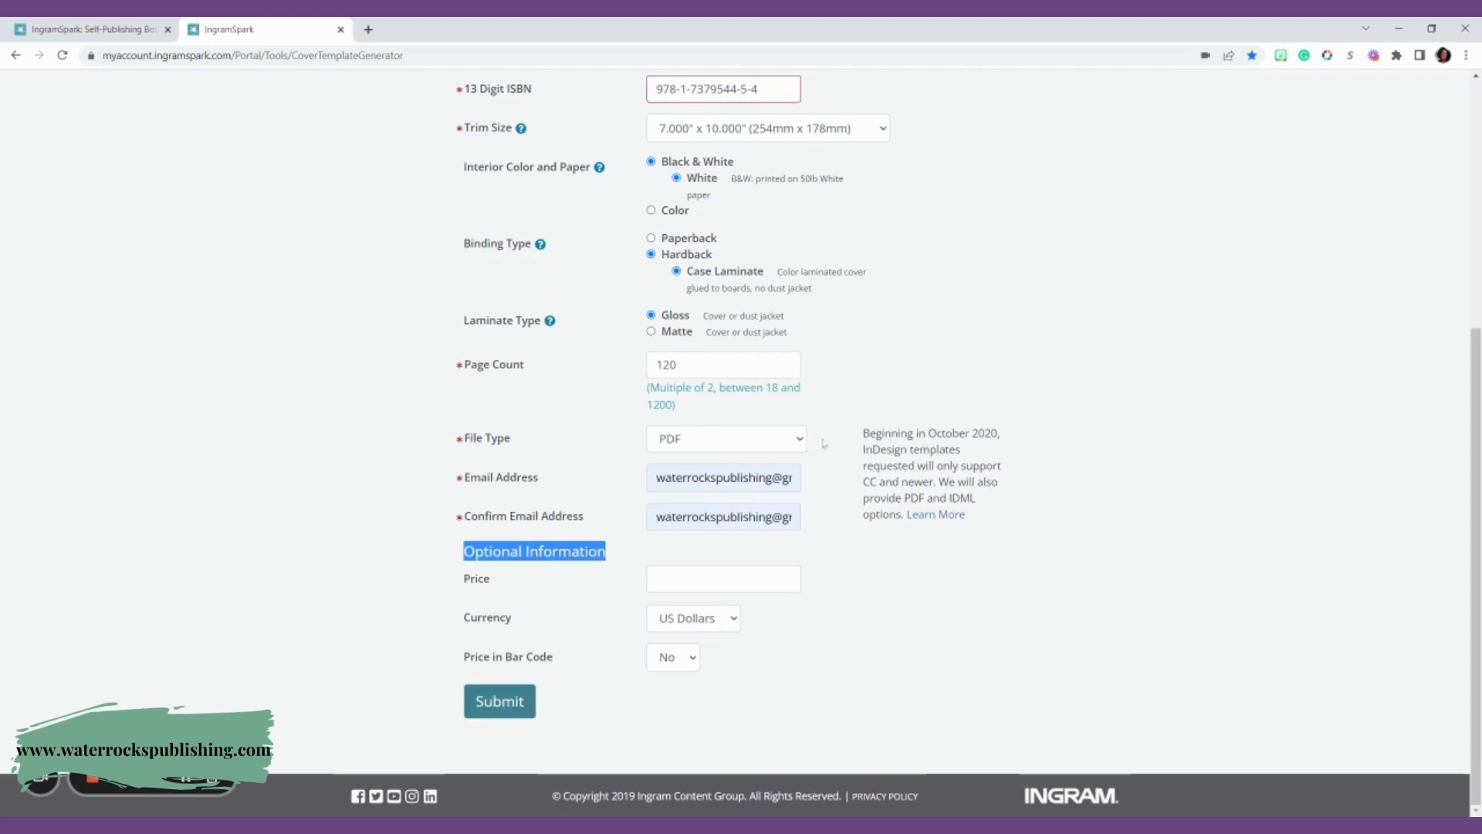
scroll(up, 3)
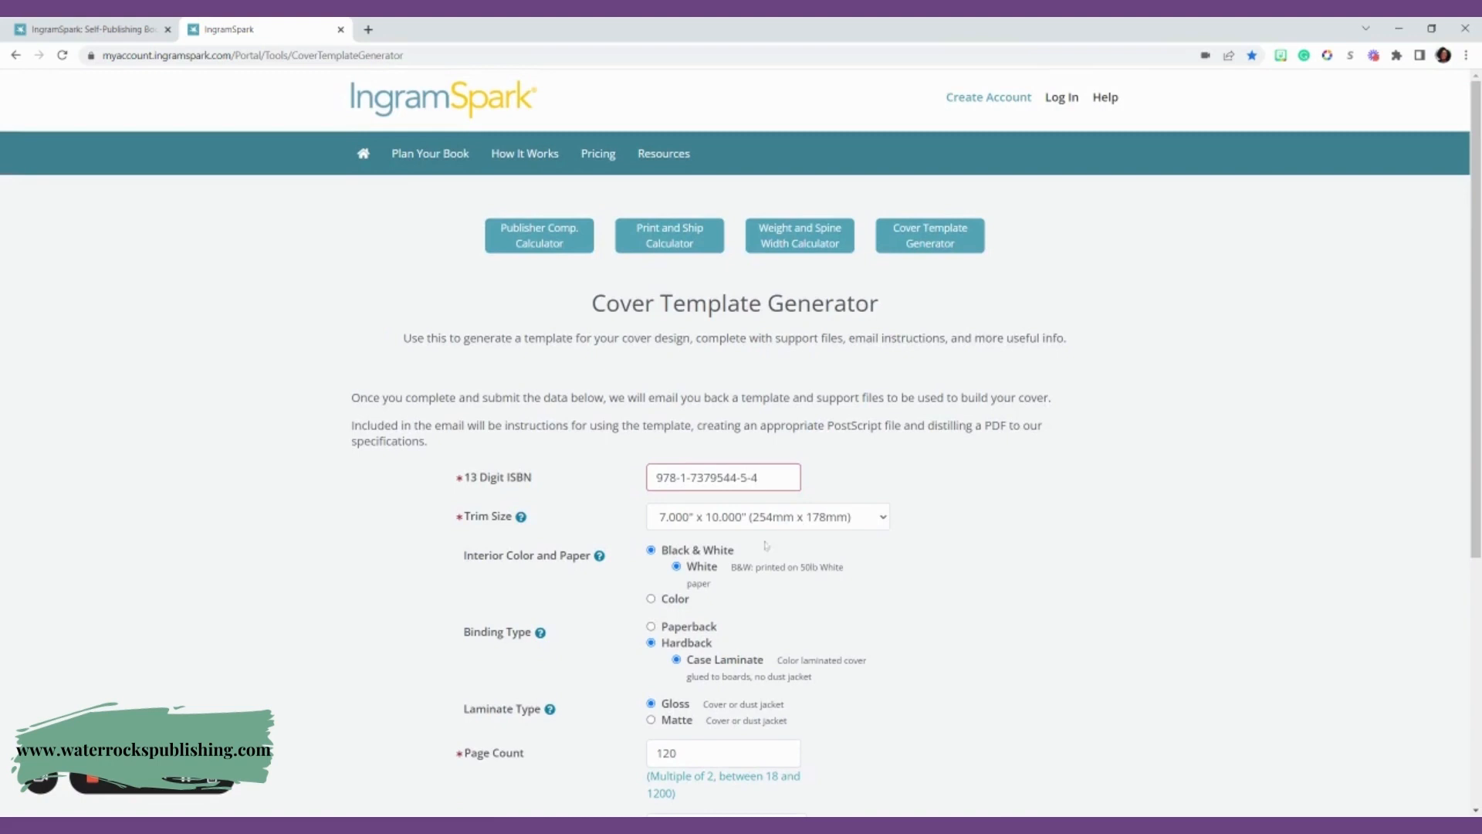